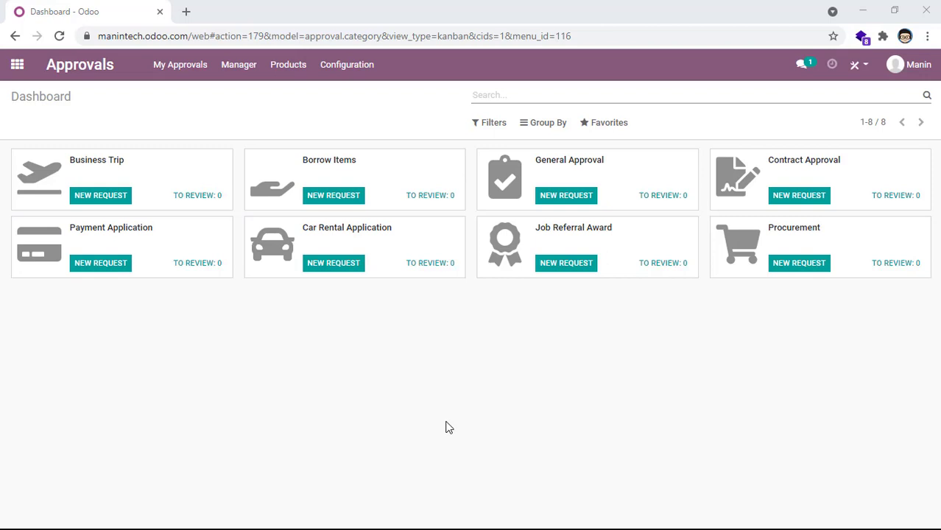
pyautogui.moveTo(438, 362)
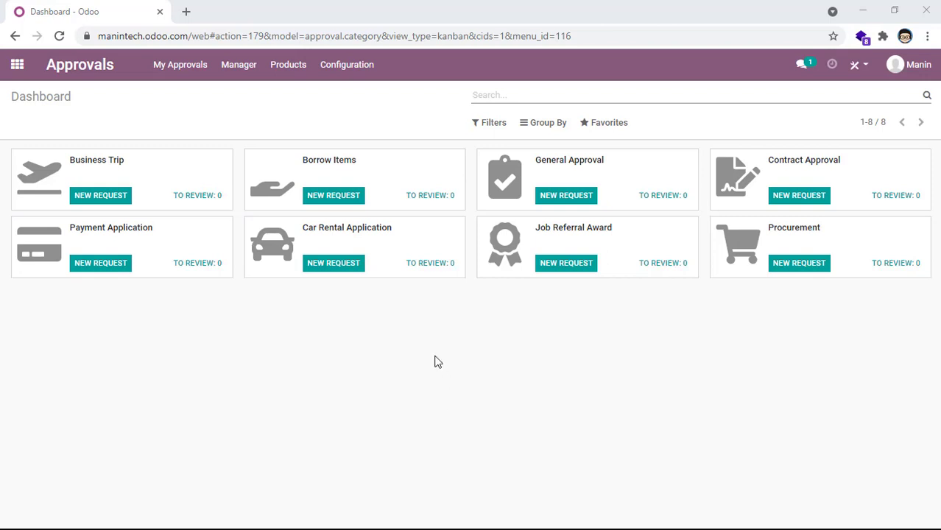
pyautogui.moveTo(300, 111)
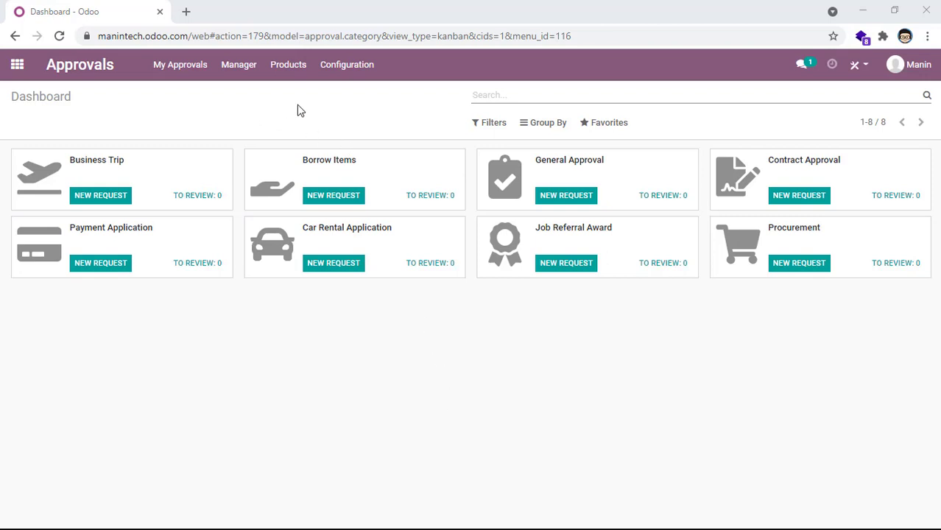
pyautogui.moveTo(209, 88)
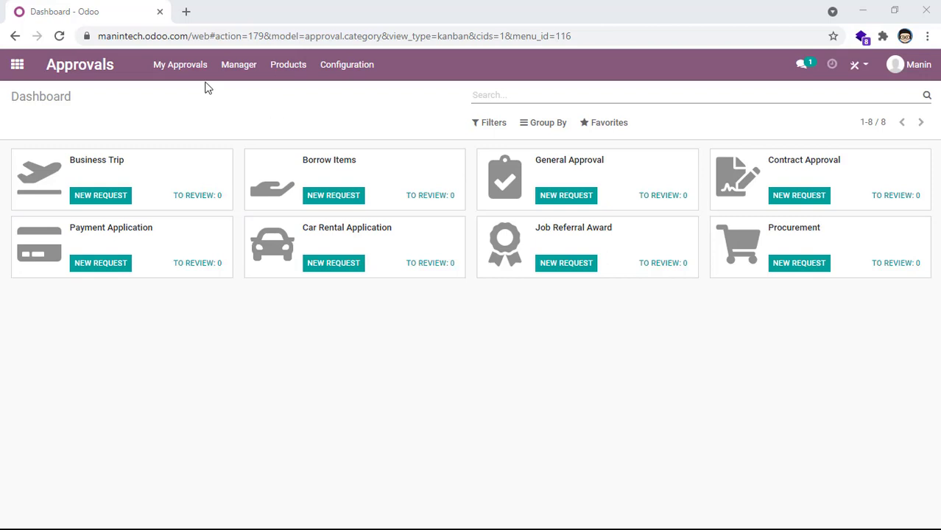
# Step: Open the My Approvals dropdown on the Approvals dashboard
pyautogui.click(179, 64)
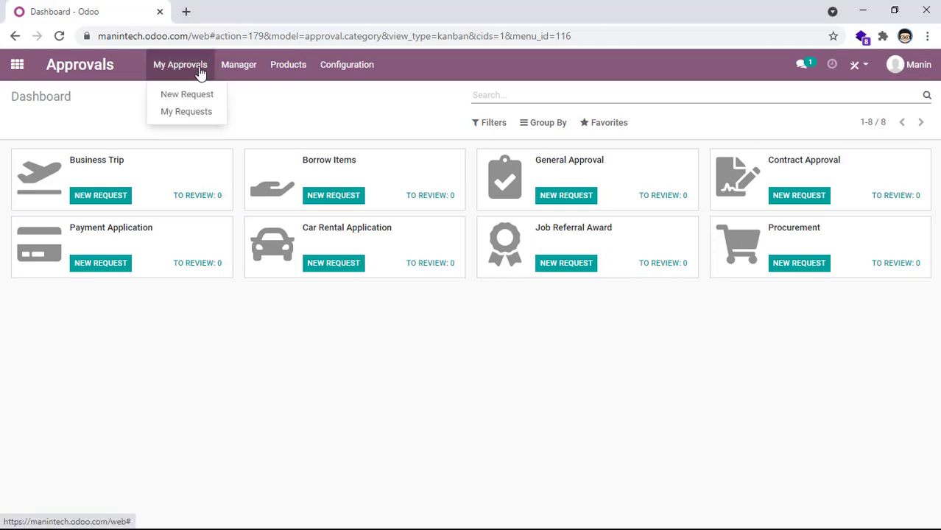
pyautogui.moveTo(186, 111)
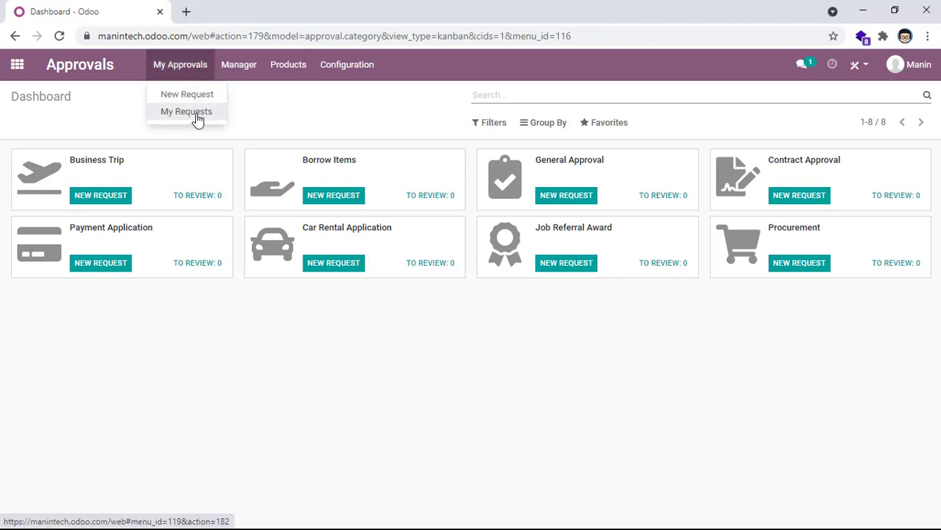
# Step: Open My Requests to see requests in To Submit, Submitted and Approved stages
pyautogui.click(186, 112)
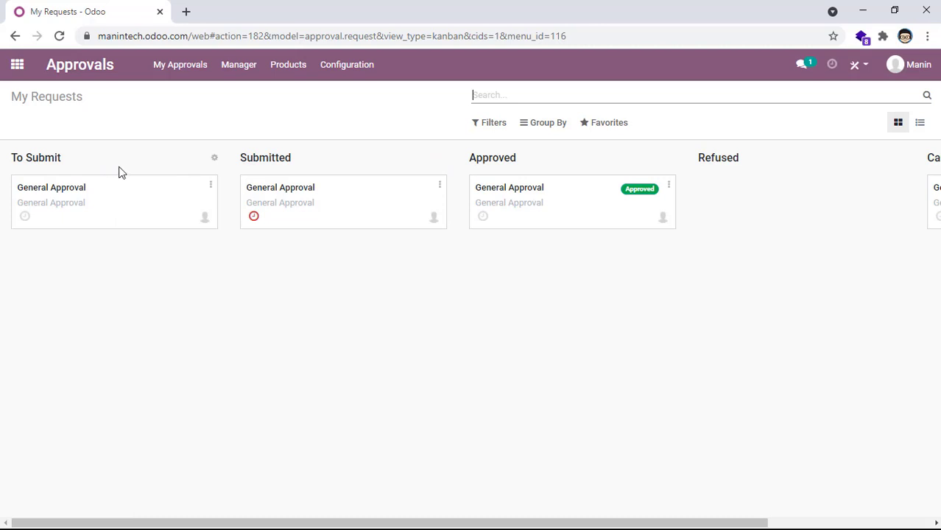
pyautogui.moveTo(309, 169)
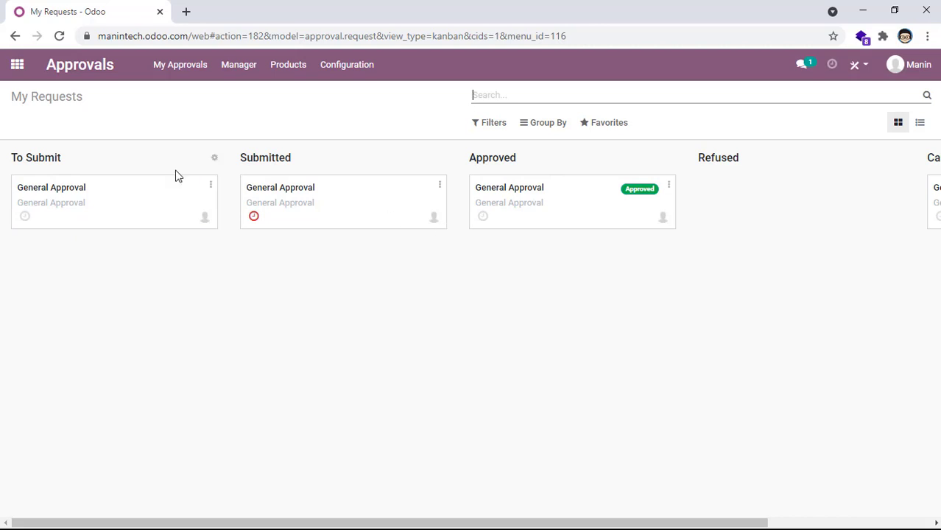
pyautogui.moveTo(327, 205)
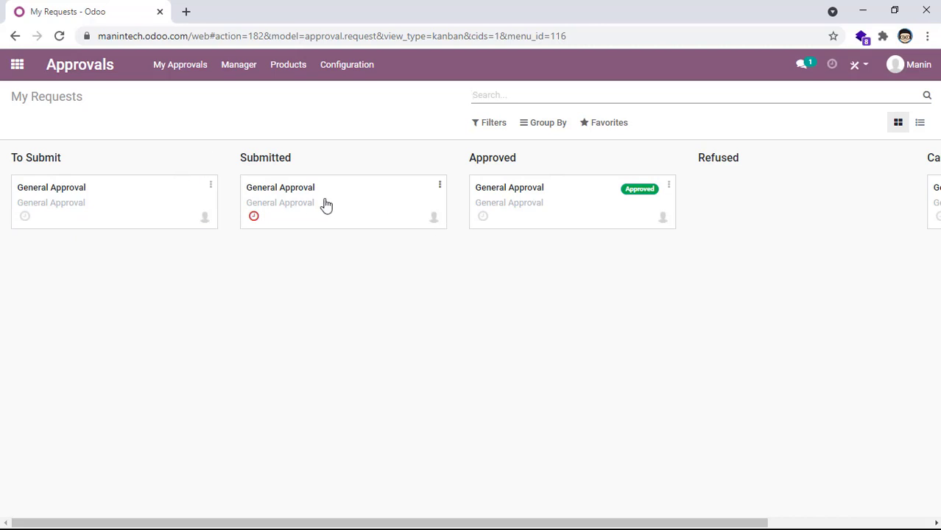
pyautogui.moveTo(561, 188)
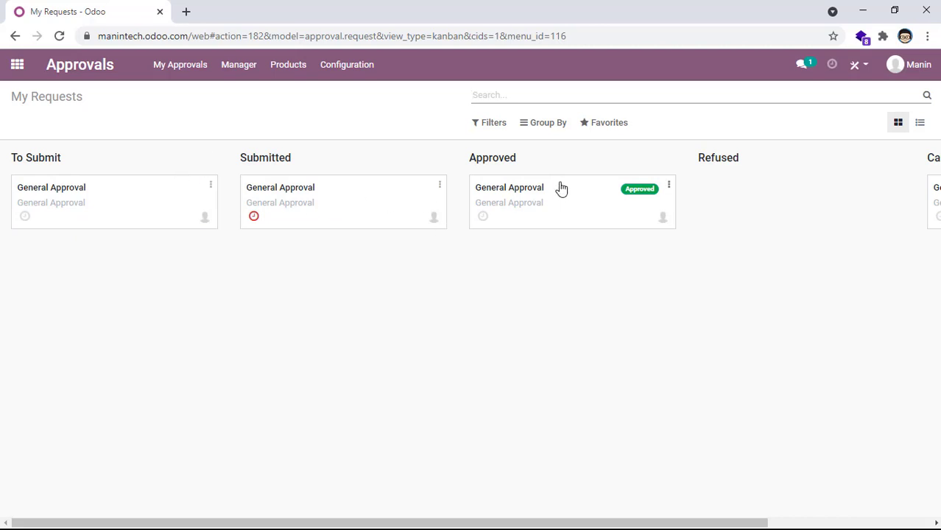
pyautogui.moveTo(379, 192)
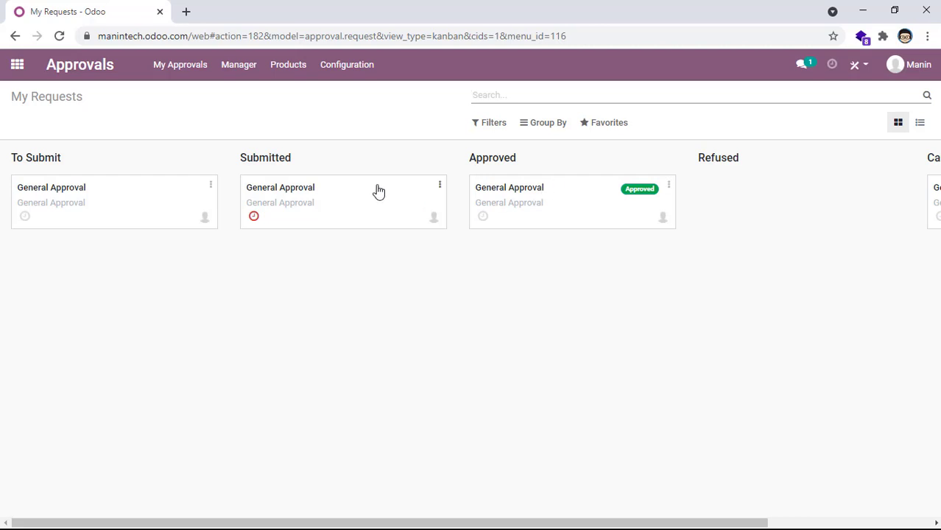
pyautogui.moveTo(298, 145)
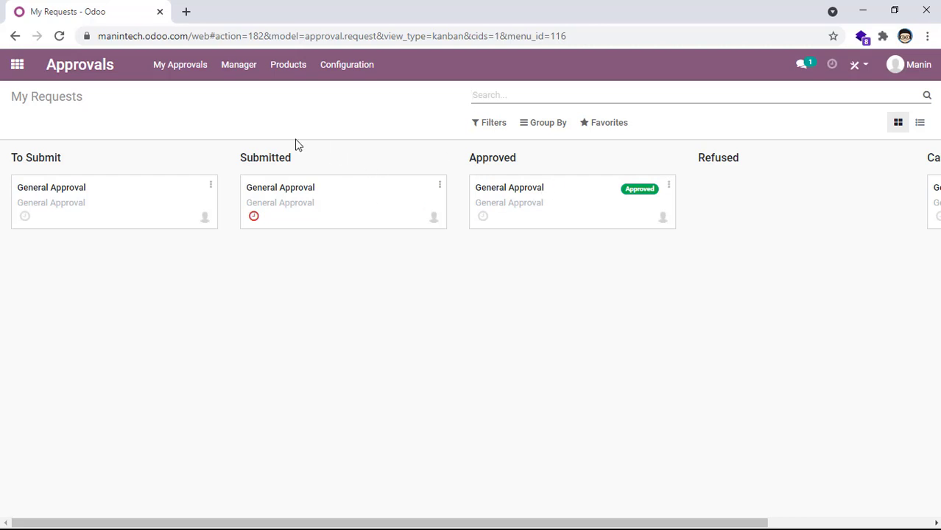
# Step: Return to the Approvals dashboard listing the eight approval categories
pyautogui.click(180, 64)
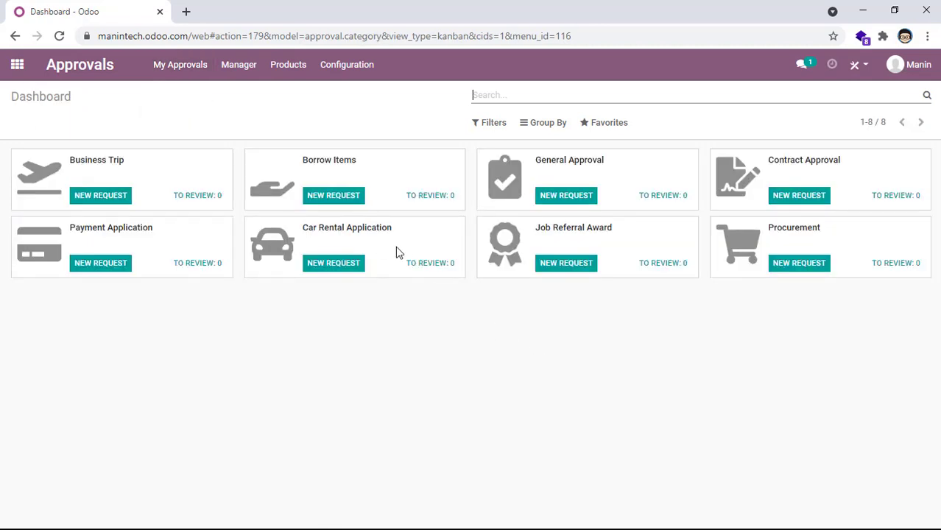
pyautogui.moveTo(464, 249)
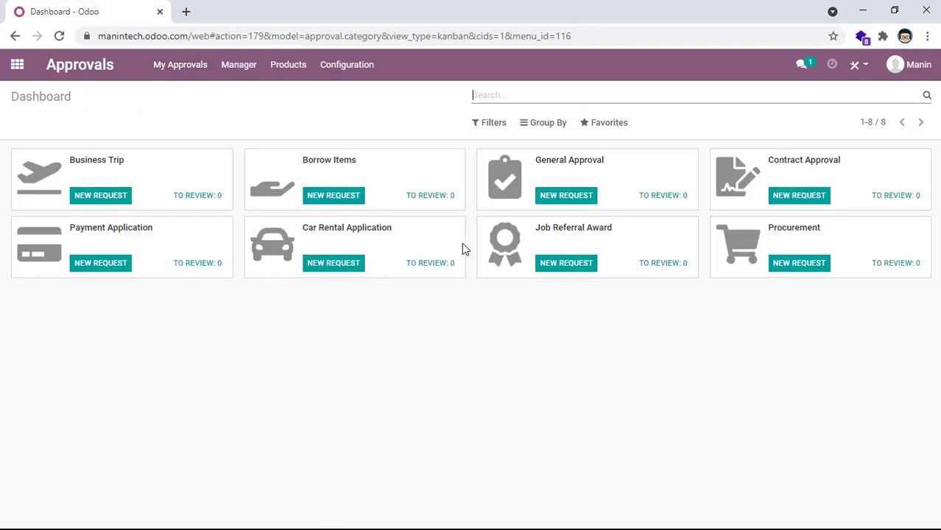
pyautogui.moveTo(566, 195)
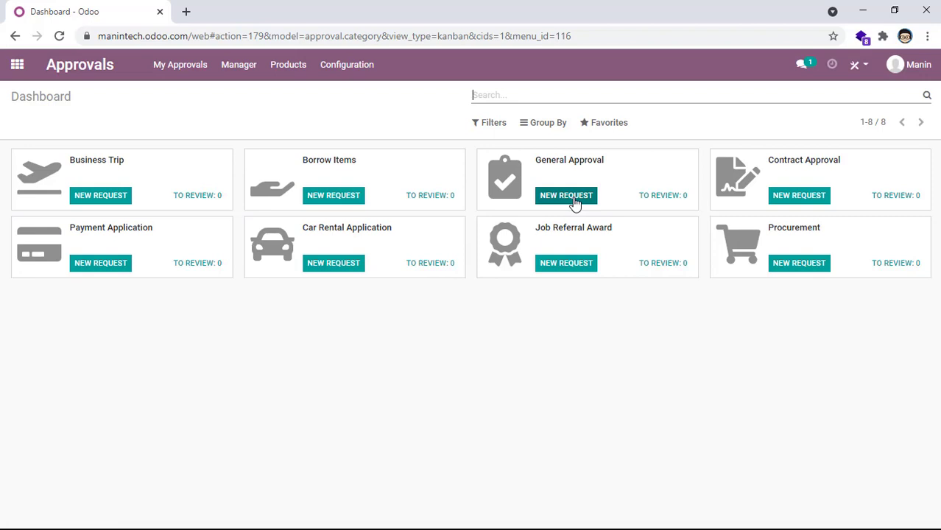
# Step: Start a new General Approval request and inspect owner Manin's contact record without saving
pyautogui.click(567, 195)
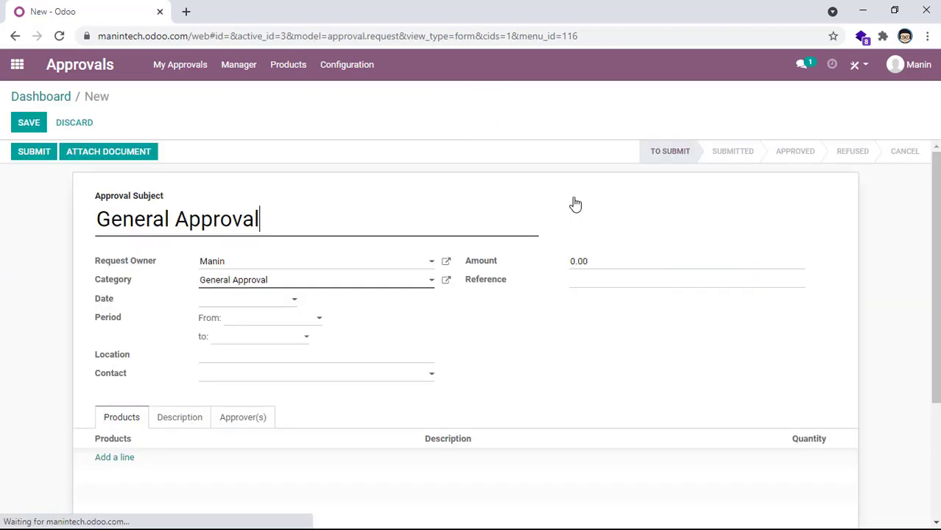
pyautogui.scroll(-3)
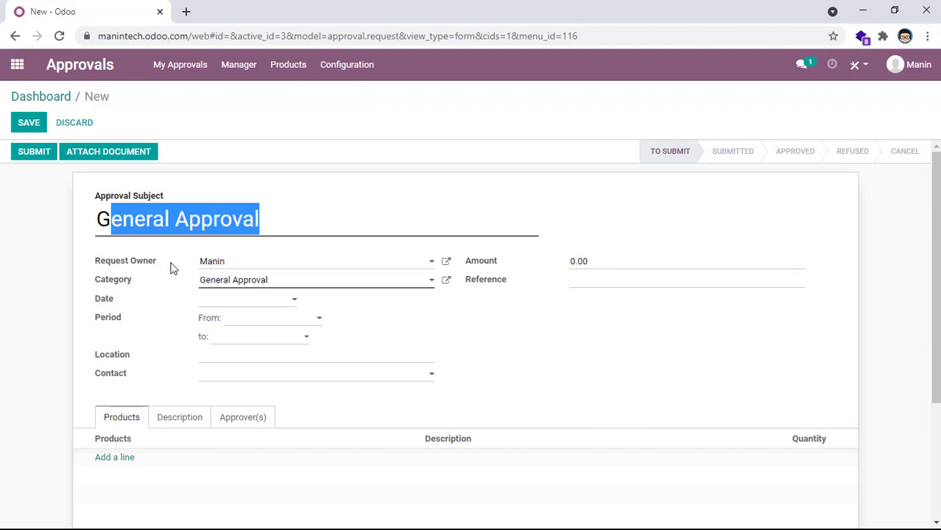
pyautogui.click(446, 261)
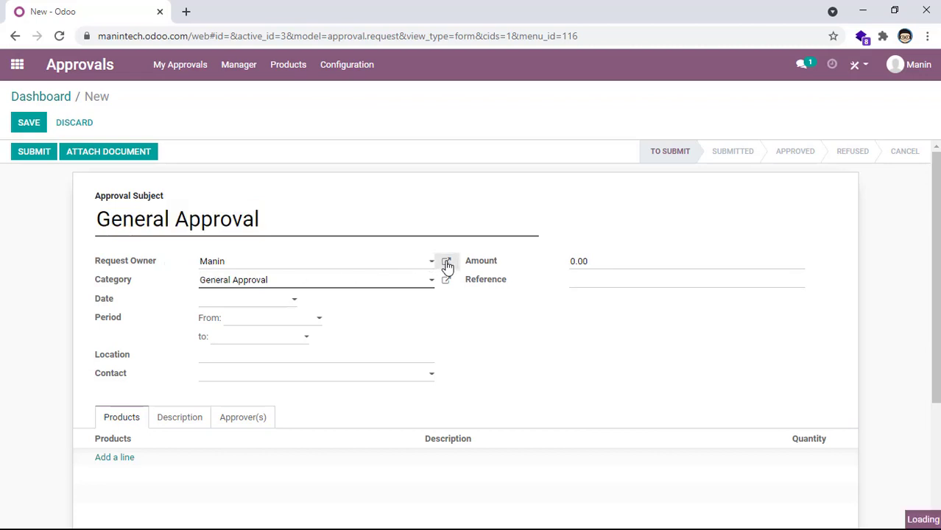
pyautogui.click(447, 262)
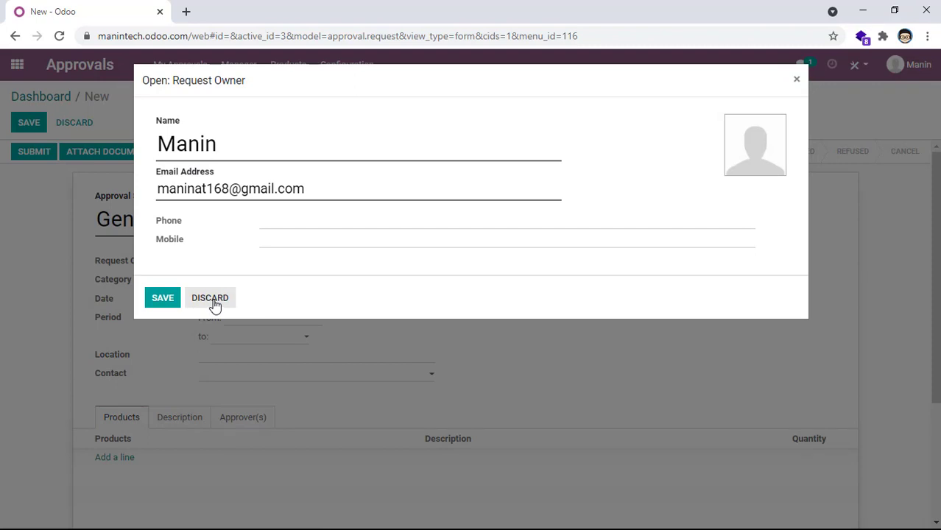
pyautogui.click(210, 297)
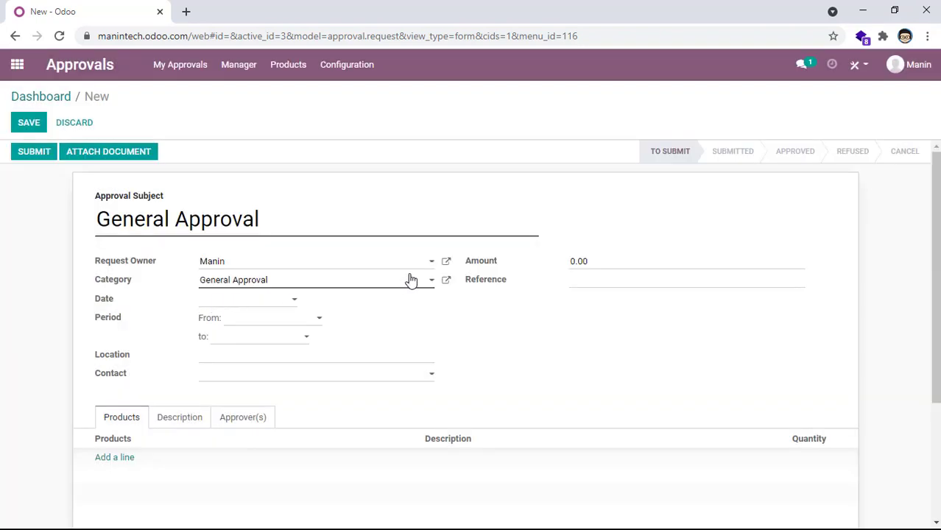
pyautogui.moveTo(409, 296)
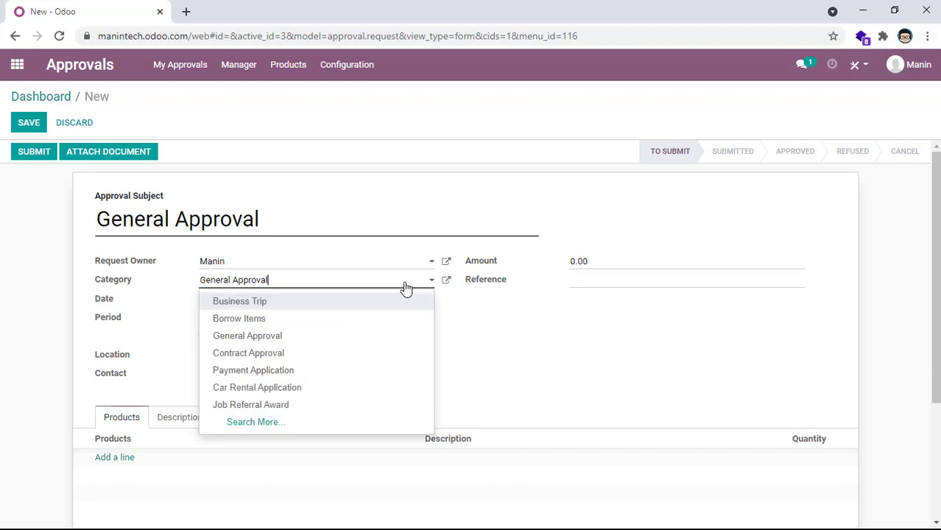
# Step: Keep General Approval as category and review the Description, Approver(s) and Products tabs
pyautogui.click(248, 335)
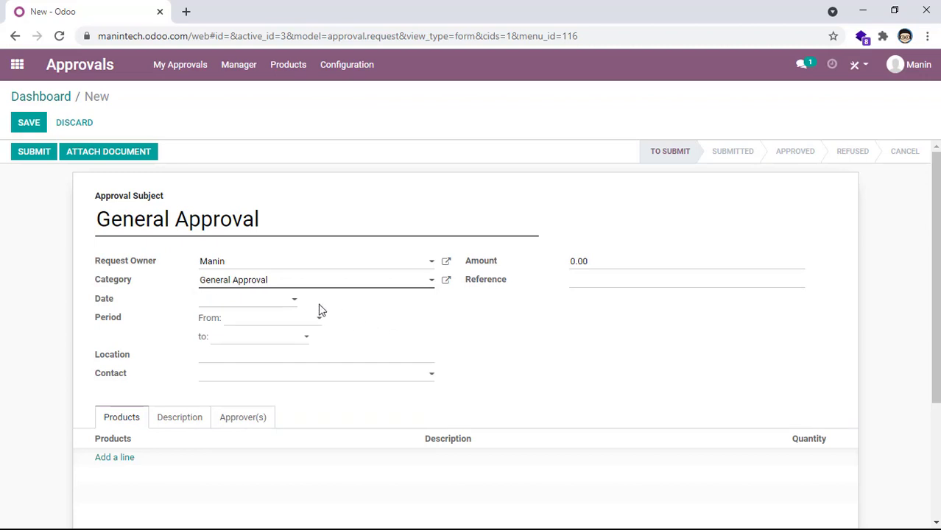
pyautogui.moveTo(320, 329)
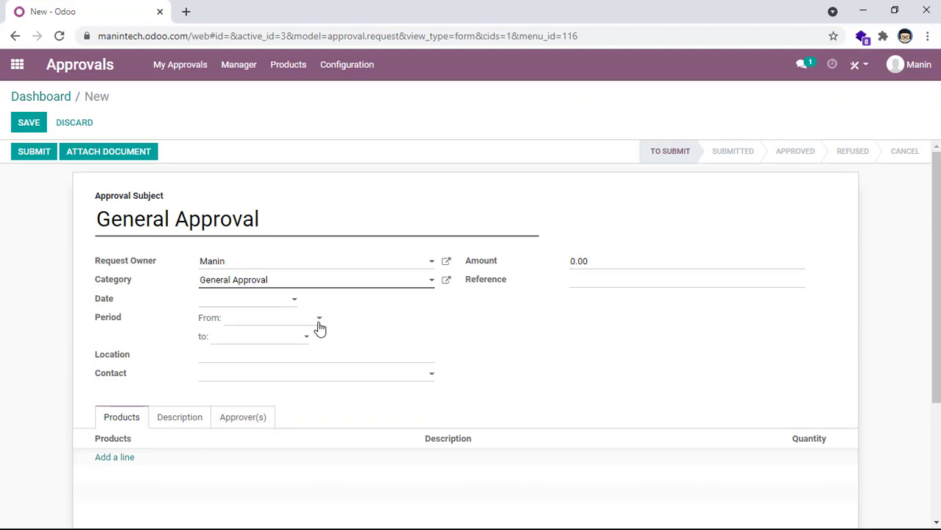
pyautogui.moveTo(329, 375)
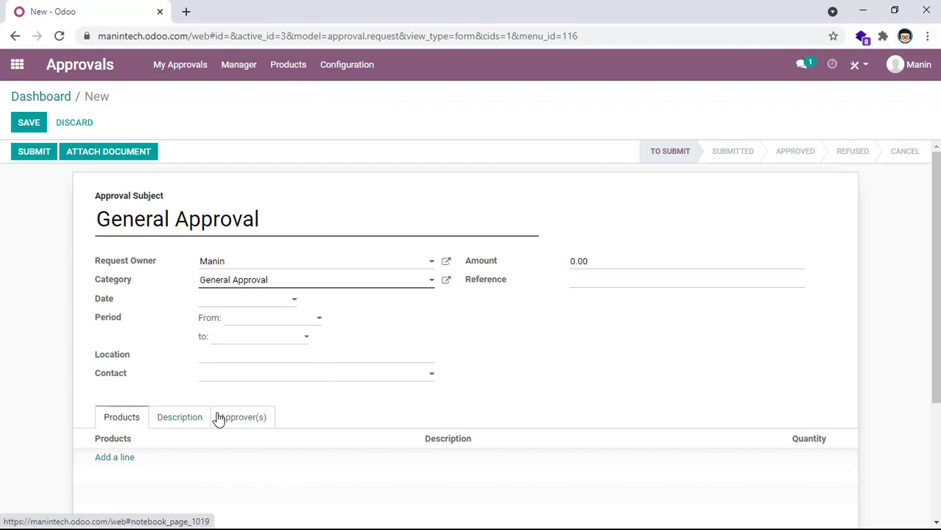
pyautogui.moveTo(208, 434)
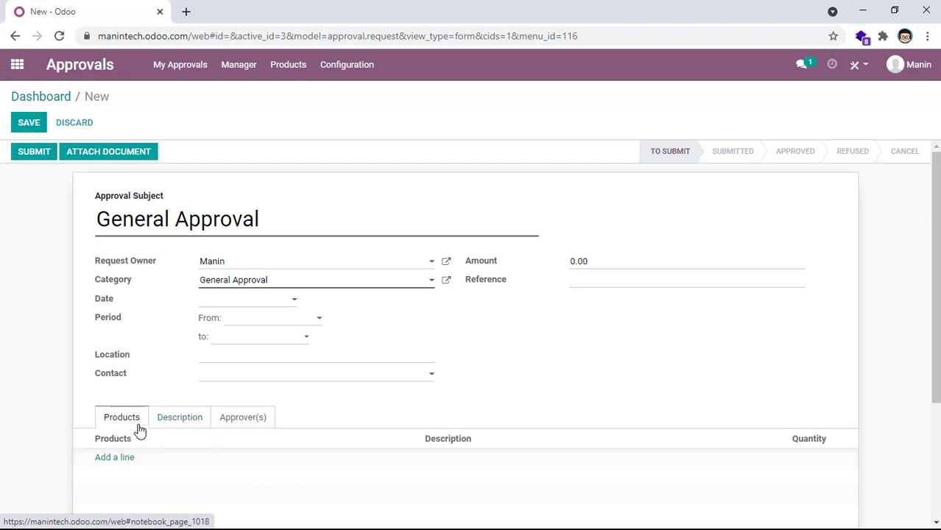
pyautogui.click(179, 417)
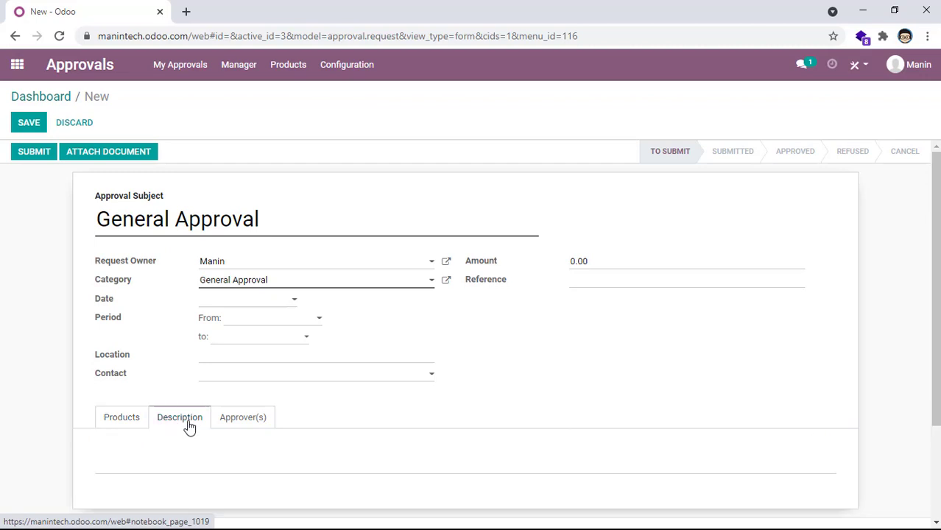
pyautogui.click(243, 418)
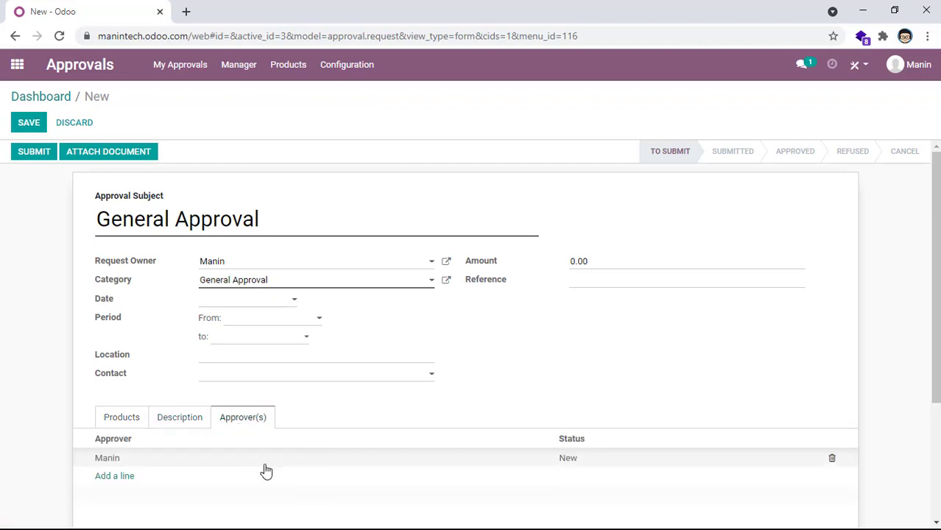
pyautogui.click(121, 417)
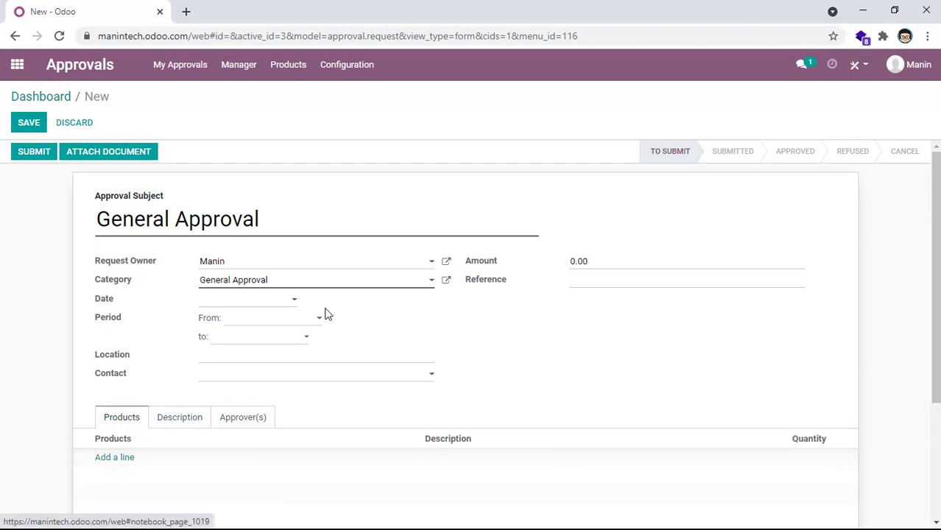
pyautogui.moveTo(320, 315)
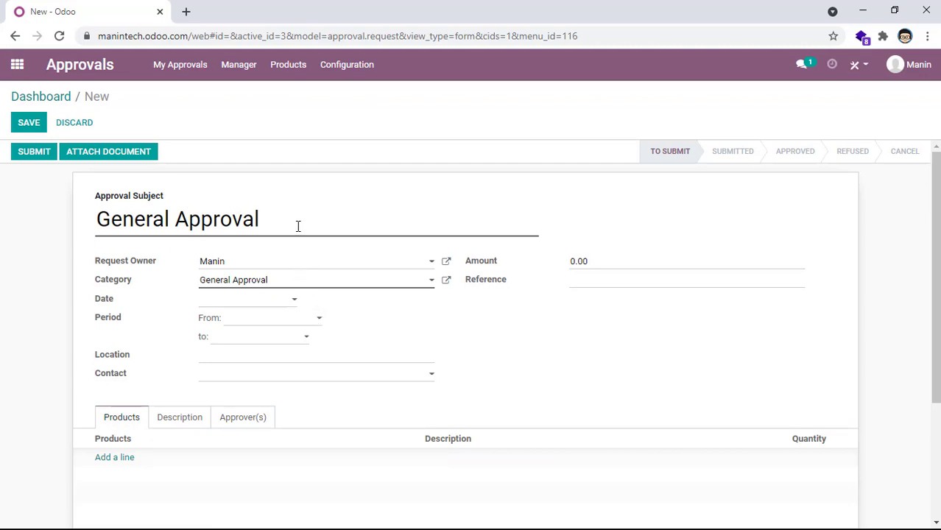
# Step: Enter 'General Approval TEST' as the approval subject
pyautogui.write('TEST')
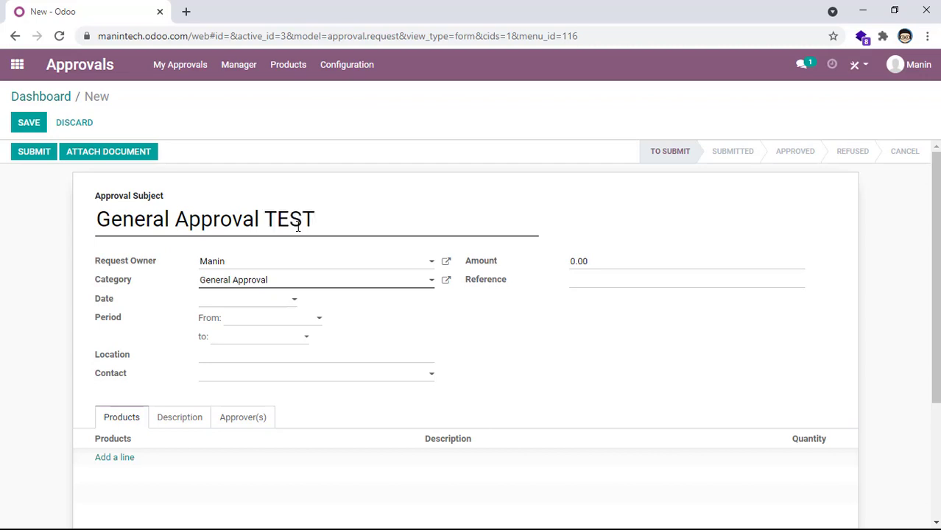
pyautogui.moveTo(445, 261)
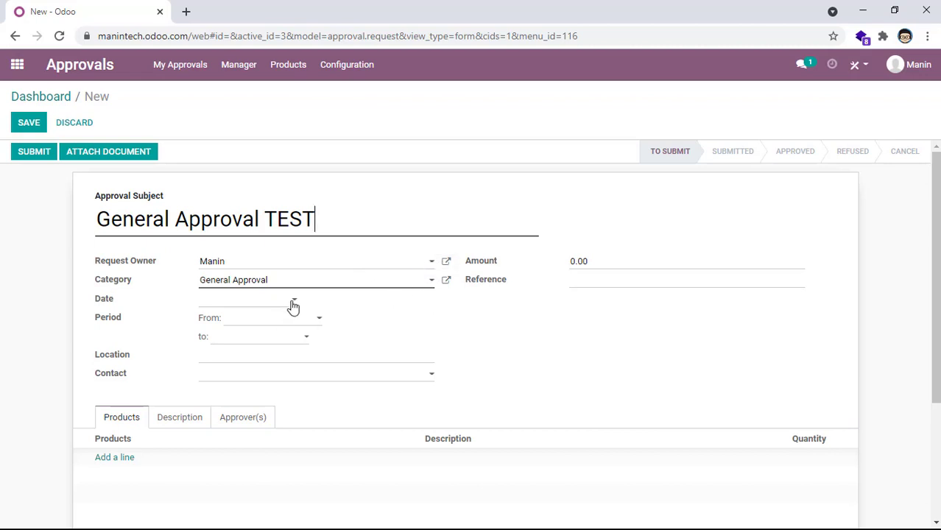
# Step: Set the request date and period start to 09/08/2021
pyautogui.click(258, 298)
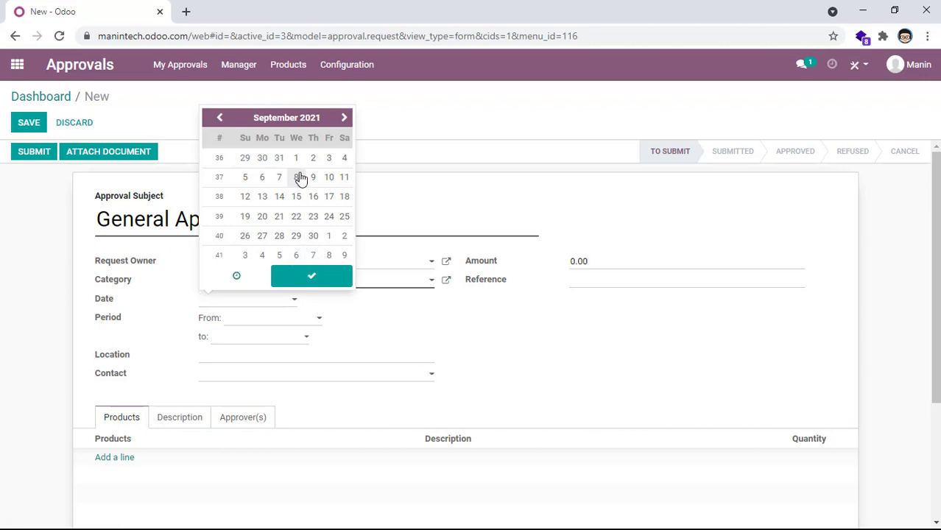
pyautogui.click(312, 177)
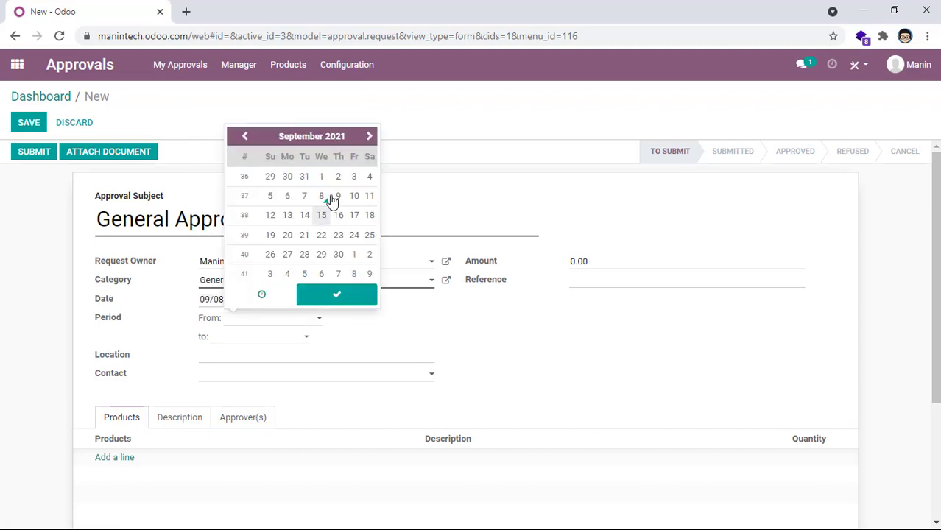
pyautogui.click(355, 196)
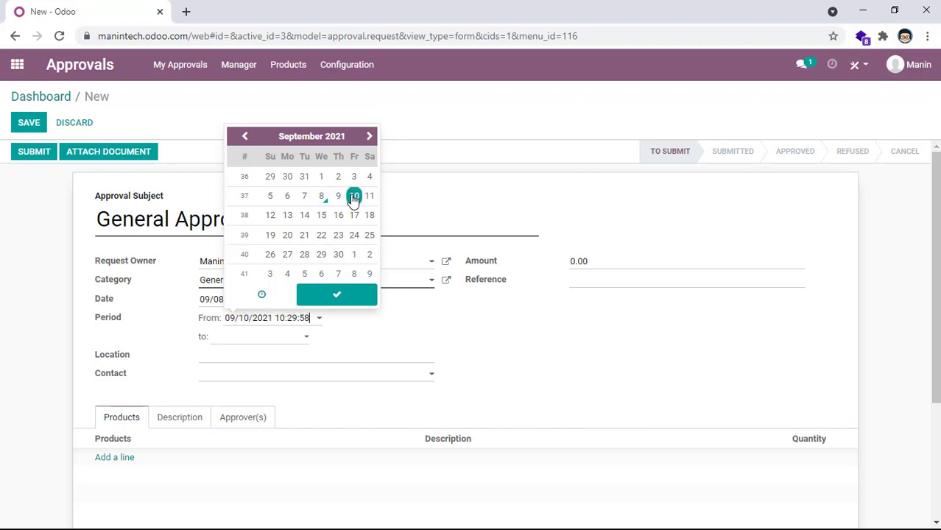
pyautogui.click(337, 295)
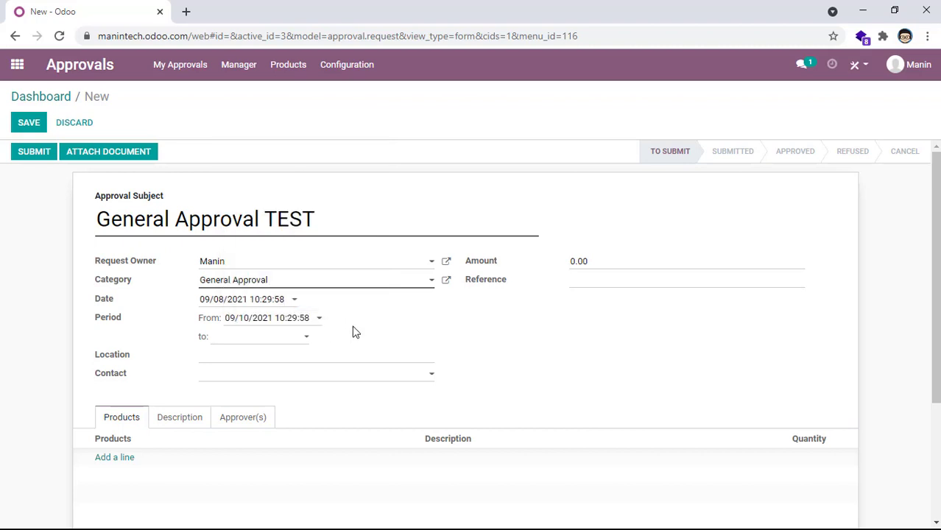
pyautogui.moveTo(370, 338)
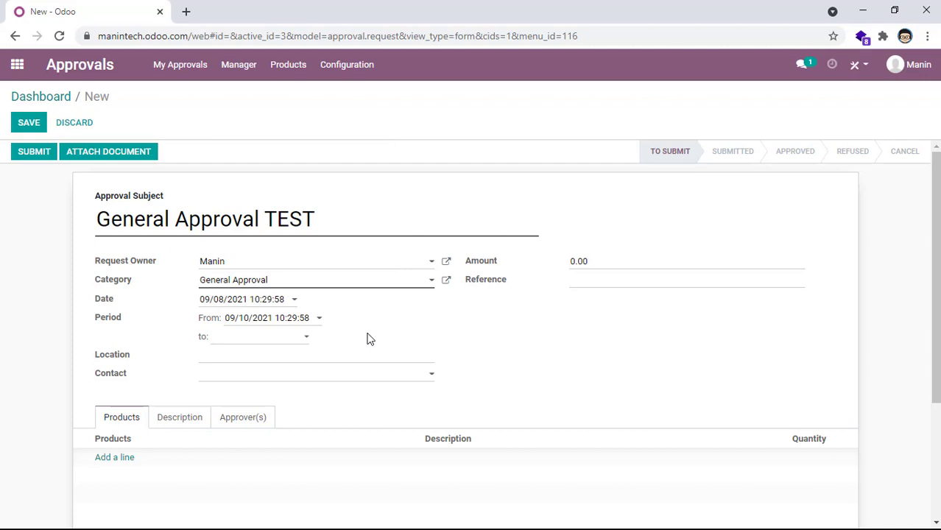
pyautogui.moveTo(252, 332)
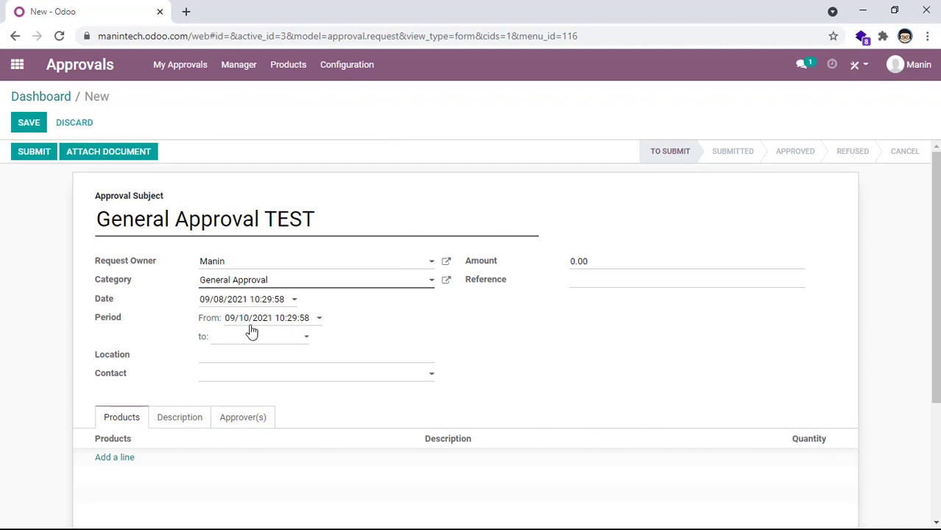
pyautogui.moveTo(233, 337)
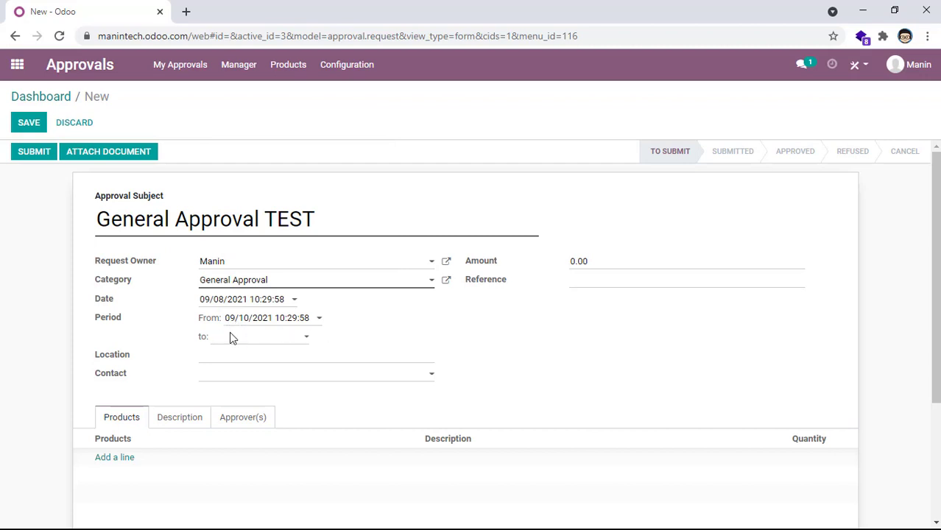
pyautogui.moveTo(299, 346)
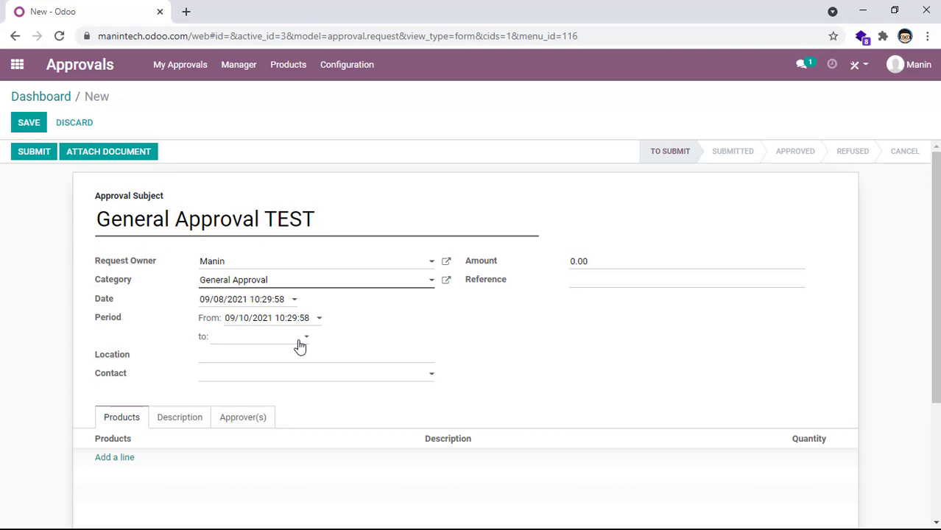
pyautogui.moveTo(315, 326)
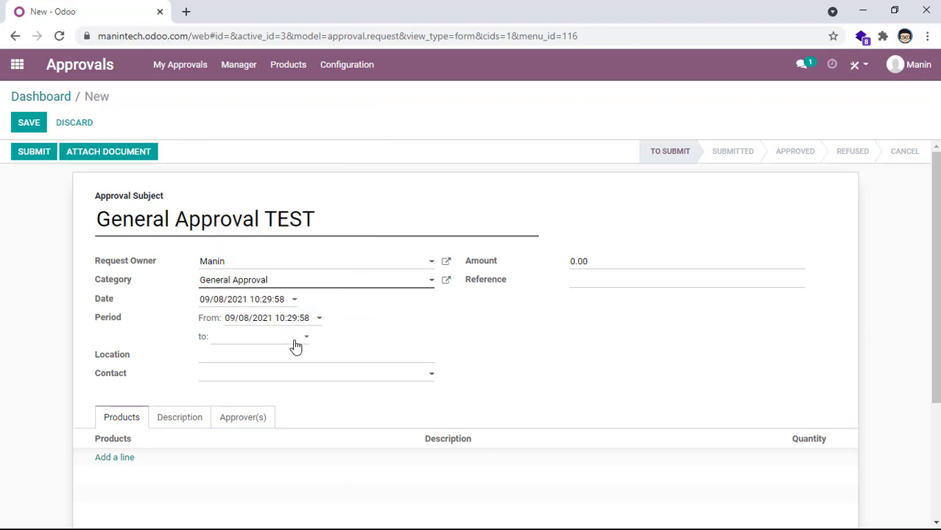
pyautogui.click(257, 337)
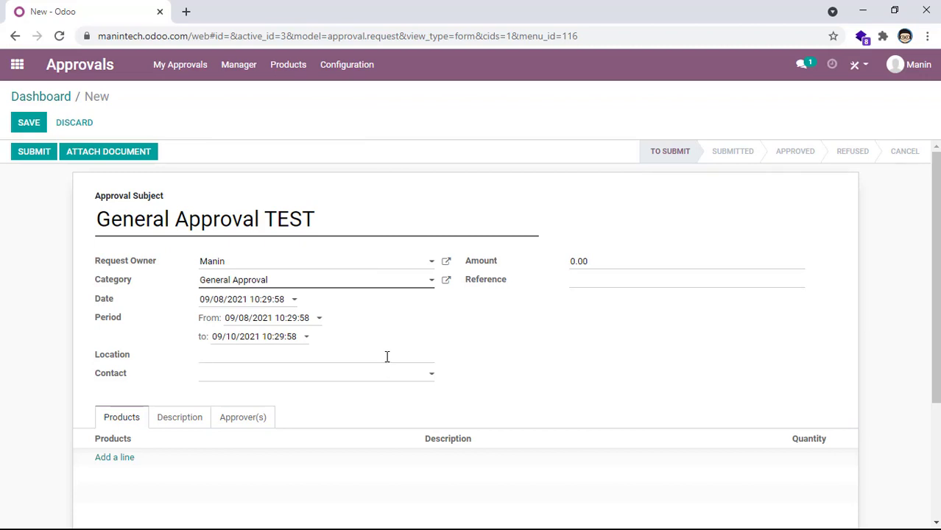
# Step: Set the location to Phnom Penh and choose Manin as the contact
pyautogui.write('Phnom Pe')
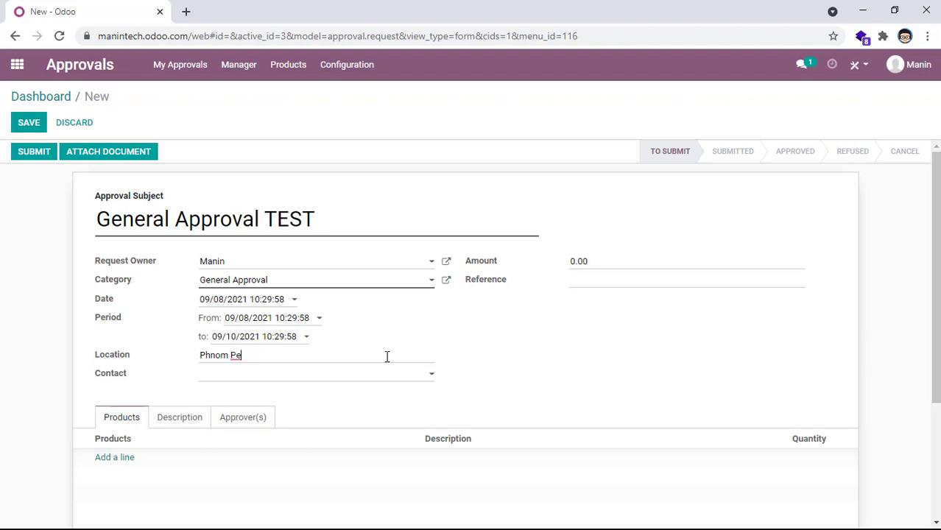
pyautogui.click(316, 373)
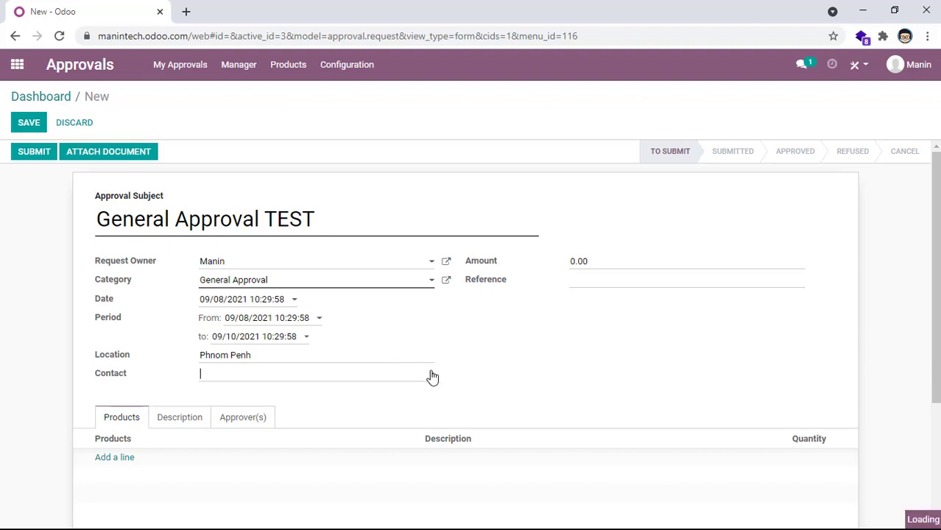
pyautogui.click(316, 373)
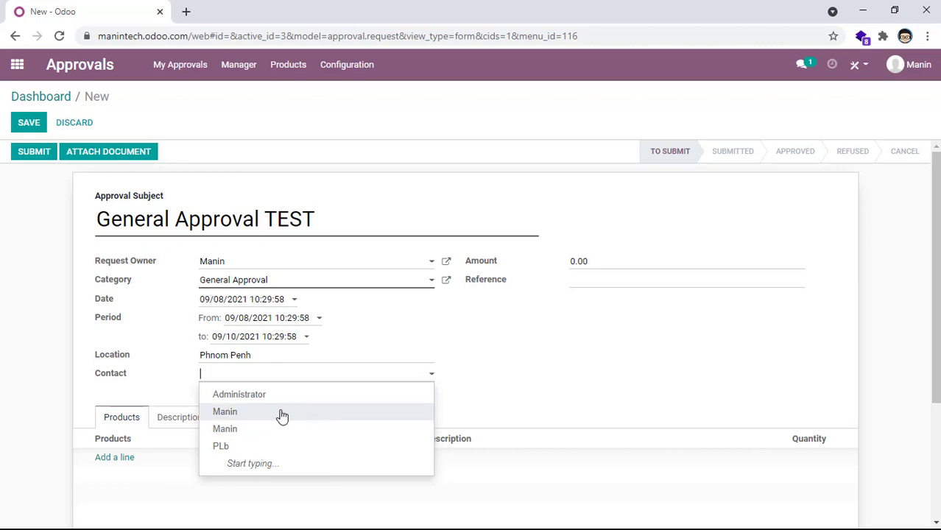
pyautogui.write('f')
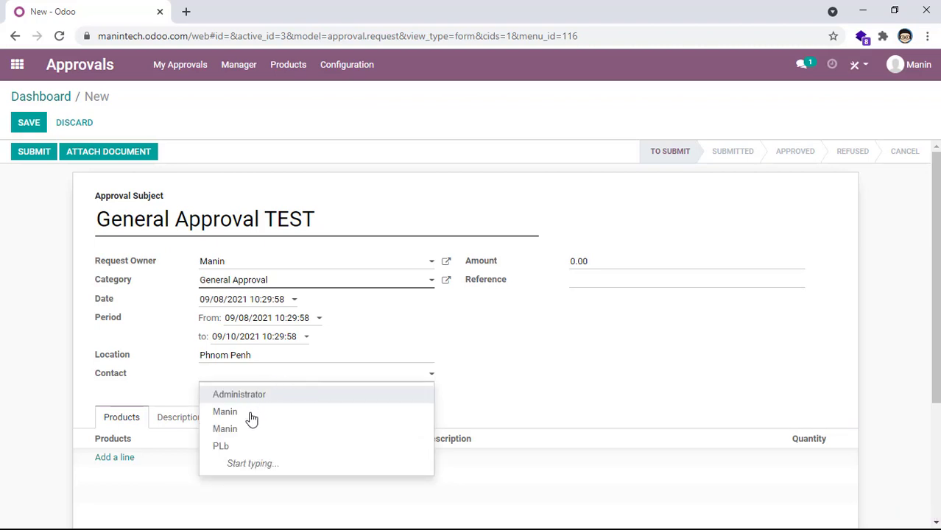
pyautogui.click(225, 412)
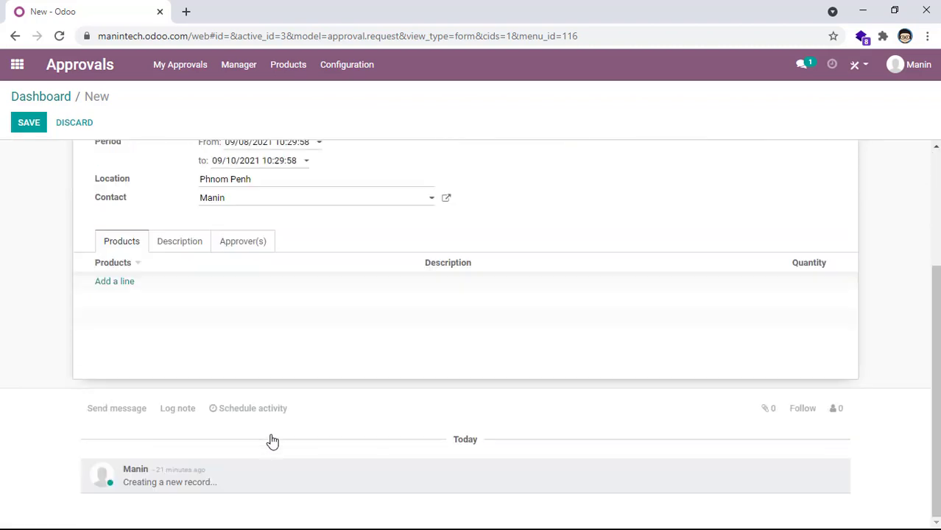
# Step: Add a Product 1 line and a second line with newly created Product 3
pyautogui.click(114, 281)
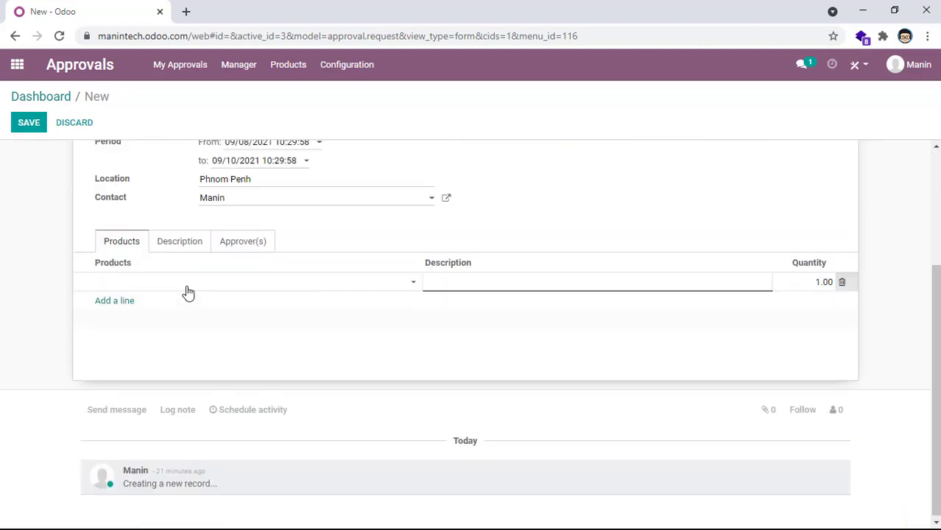
pyautogui.write('Pr')
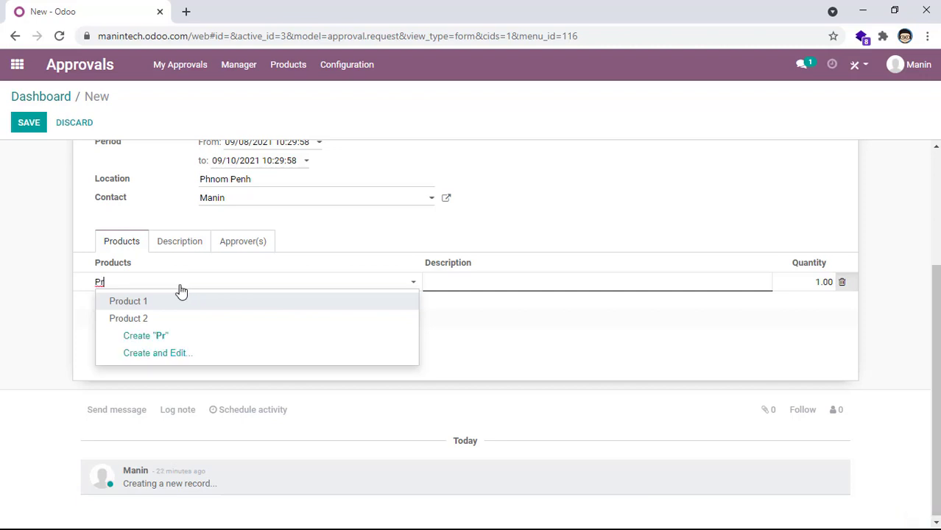
pyautogui.moveTo(179, 305)
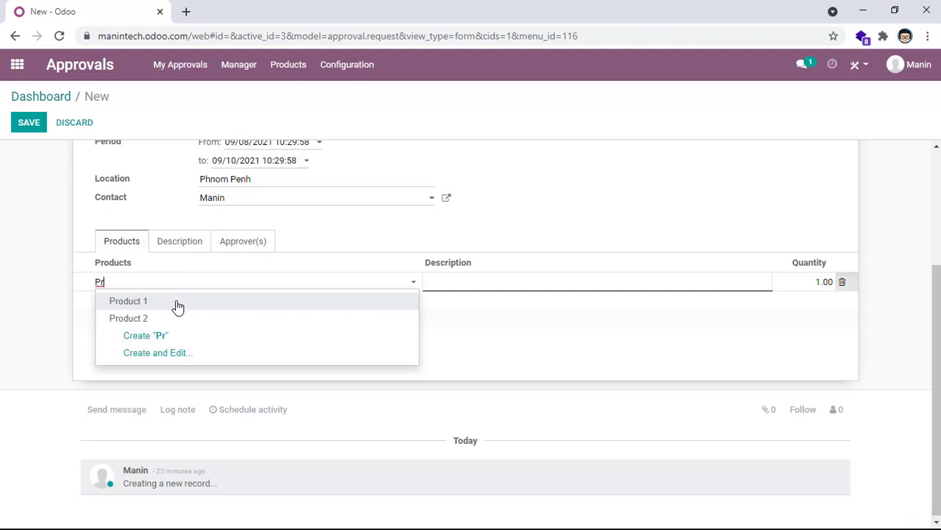
pyautogui.moveTo(171, 306)
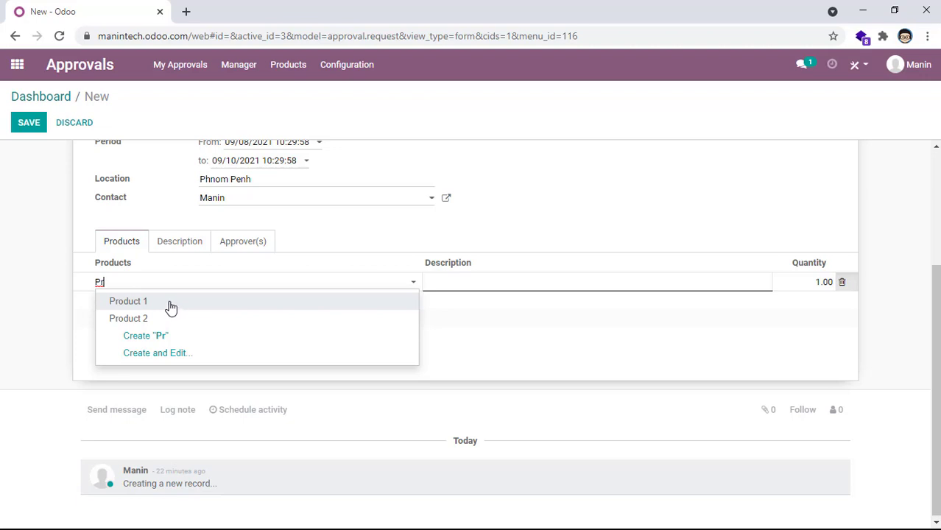
pyautogui.click(128, 300)
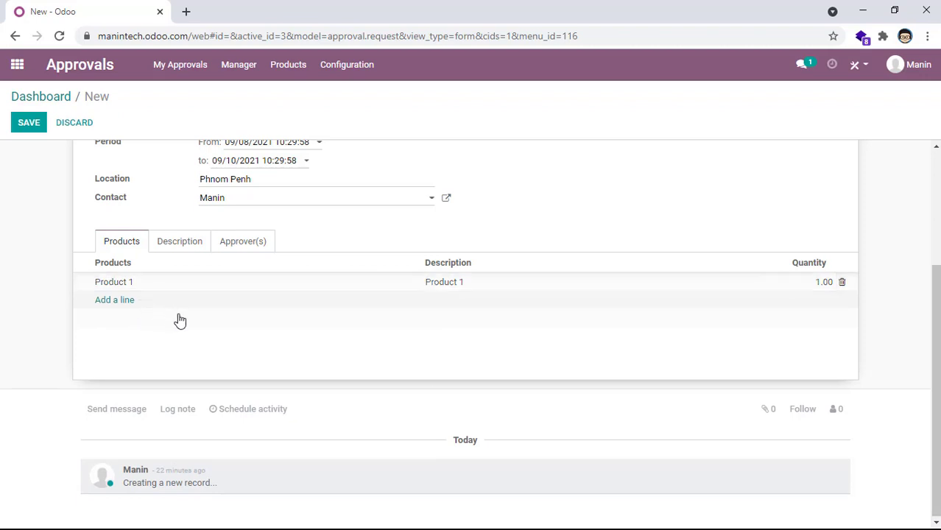
pyautogui.click(114, 300)
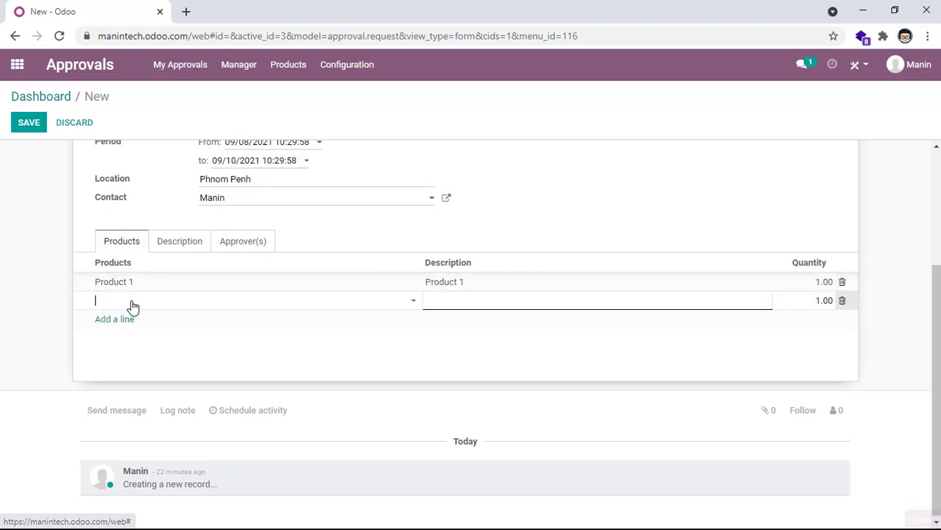
pyautogui.write('P')
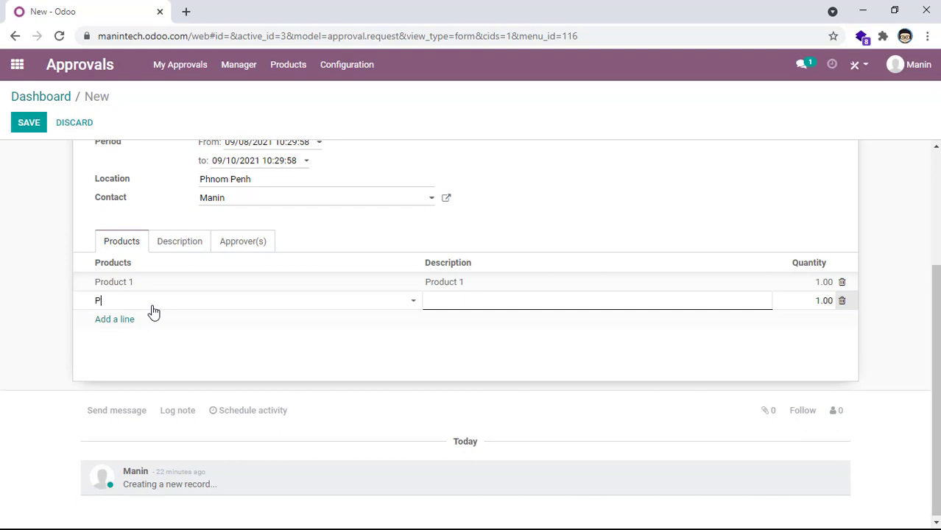
pyautogui.write('roduct 3')
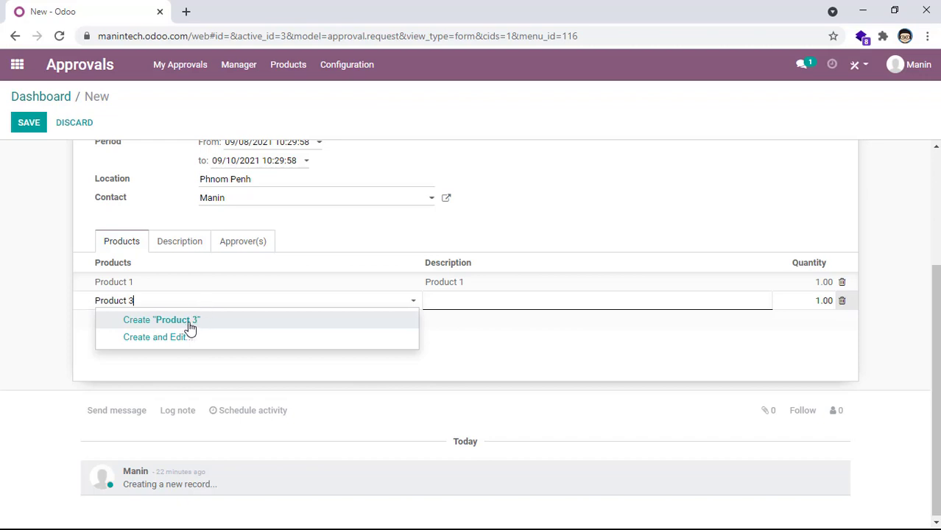
pyautogui.click(161, 319)
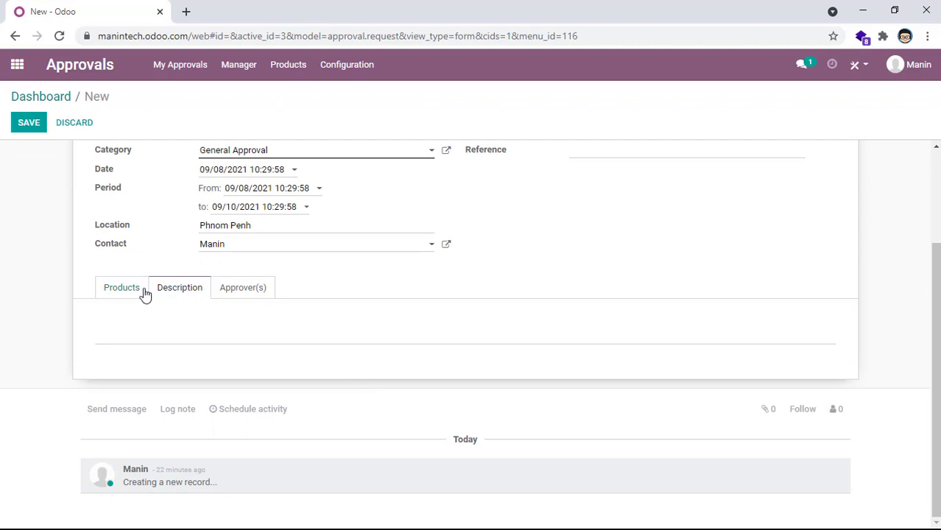
# Step: Write 'TEst Description' in the Description tab, then view the approvers list
pyautogui.click(179, 287)
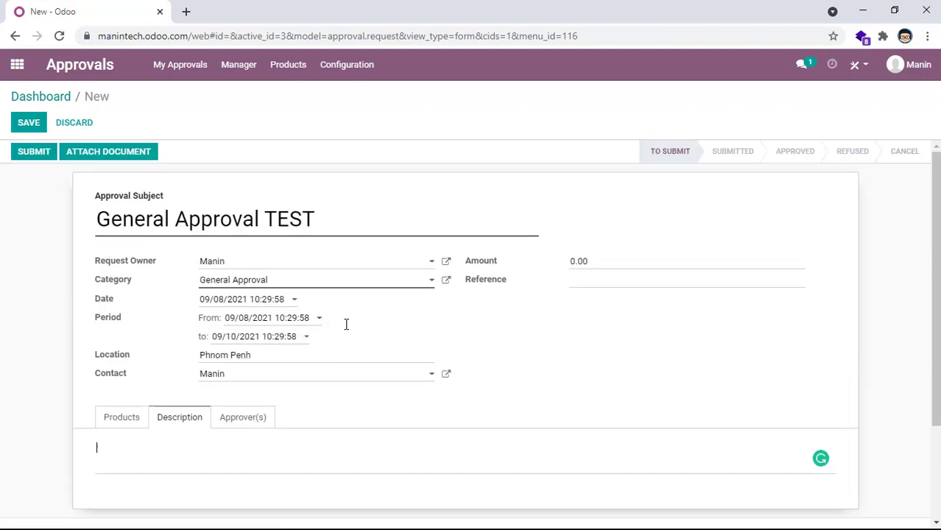
pyautogui.scroll(-3)
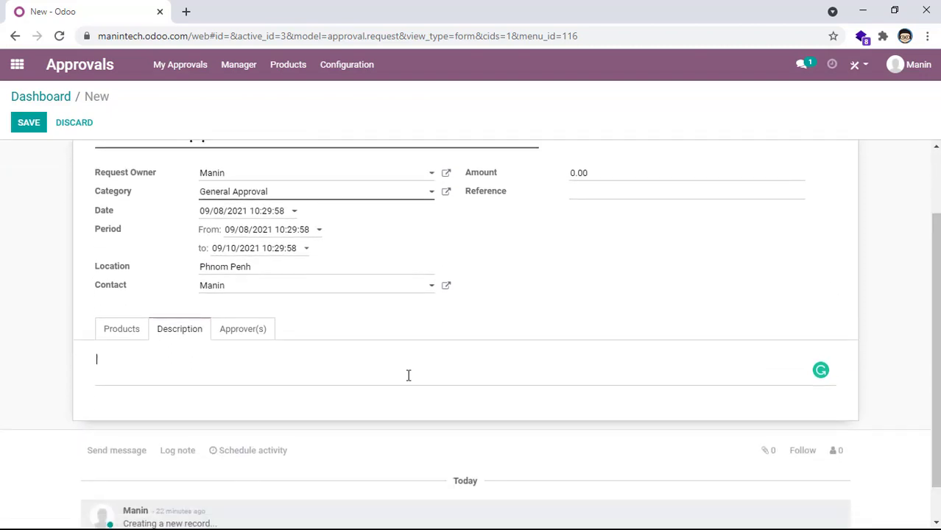
pyautogui.write('TE')
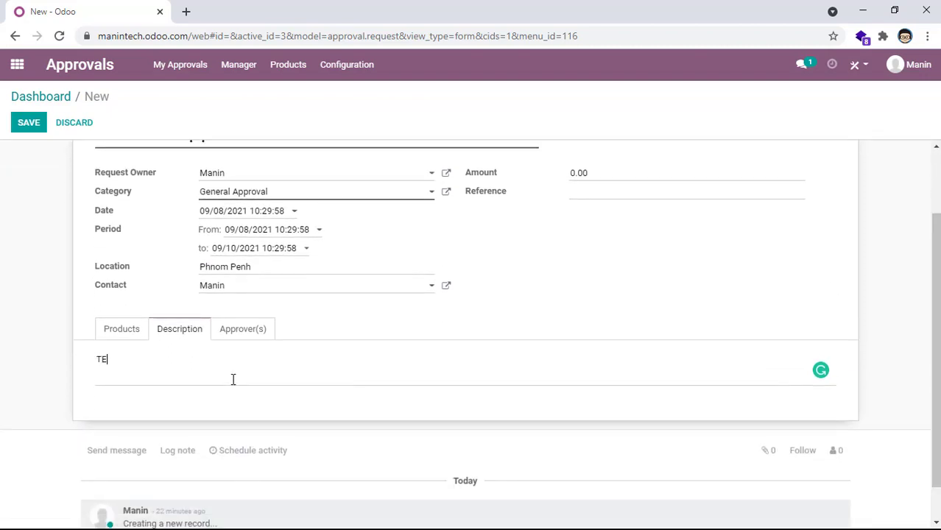
pyautogui.write('st Descr')
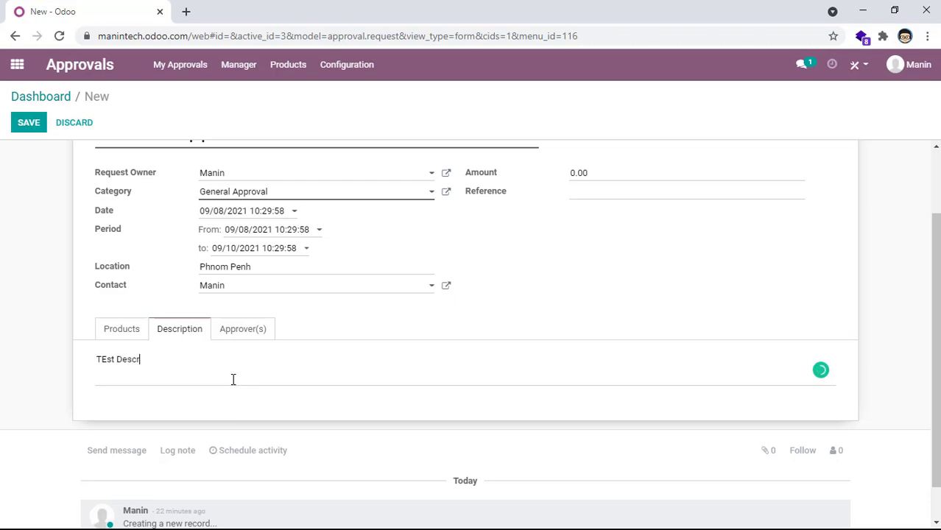
pyautogui.write('iption')
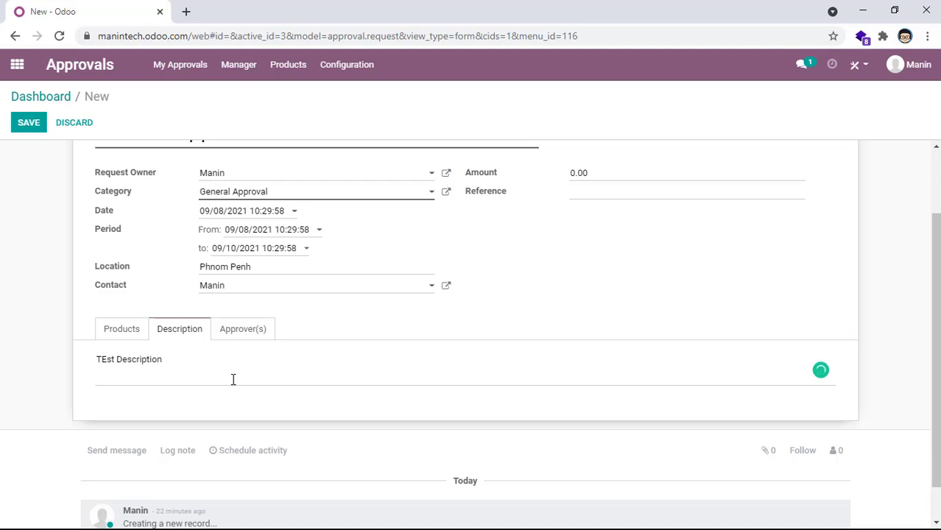
pyautogui.click(242, 328)
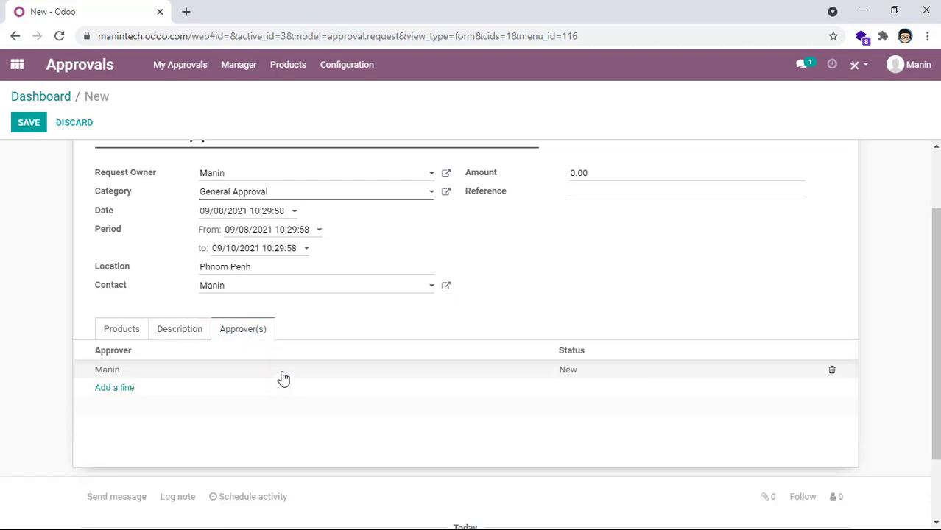
pyautogui.moveTo(117, 377)
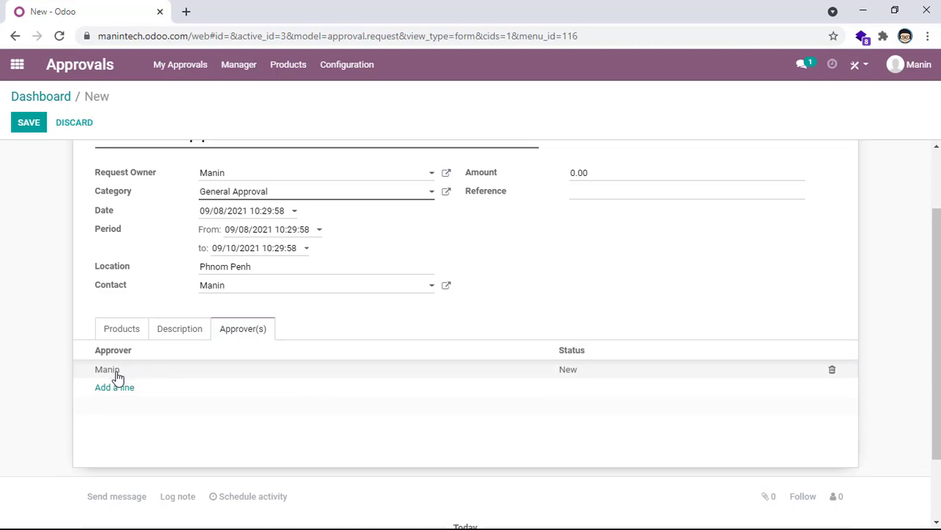
pyautogui.moveTo(157, 378)
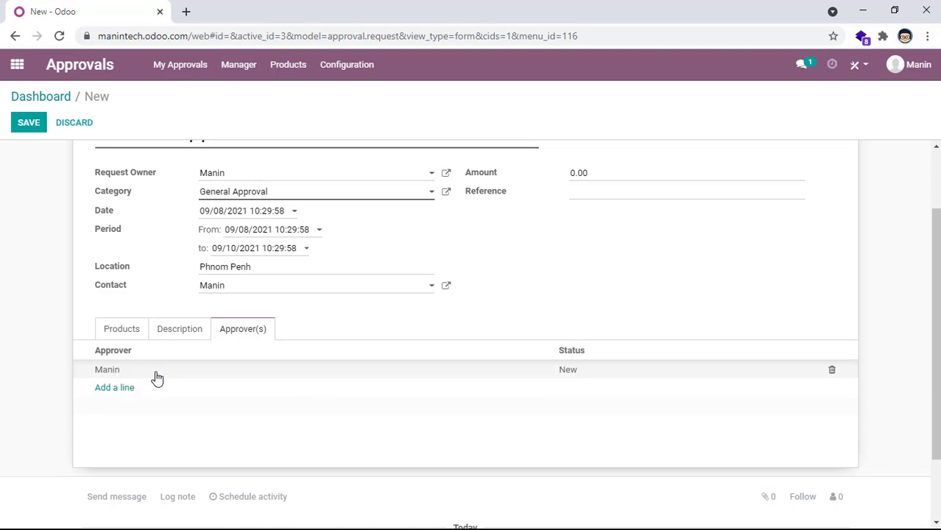
pyautogui.click(114, 387)
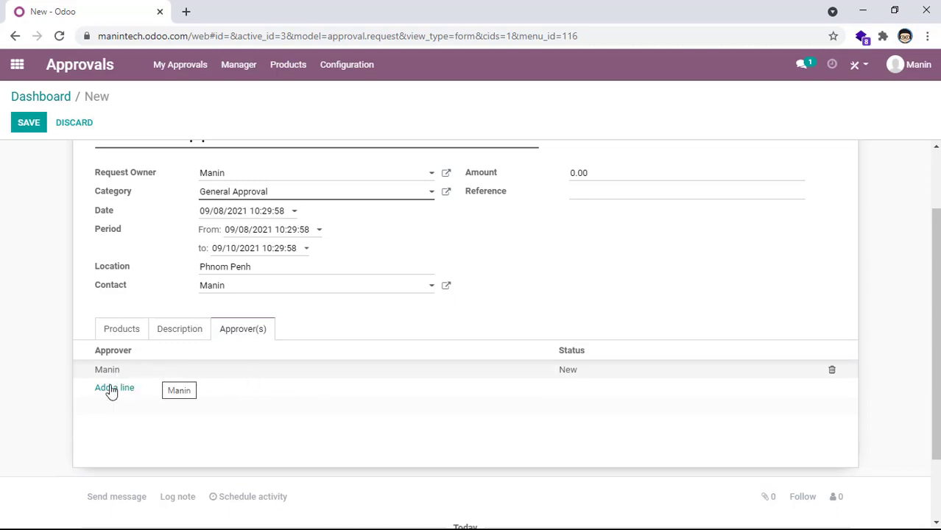
pyautogui.click(115, 387)
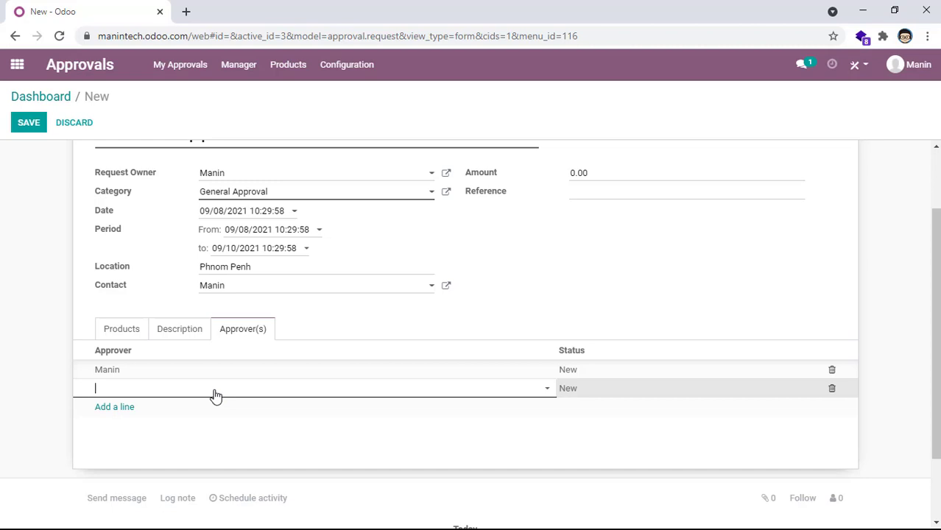
pyautogui.write('TEST')
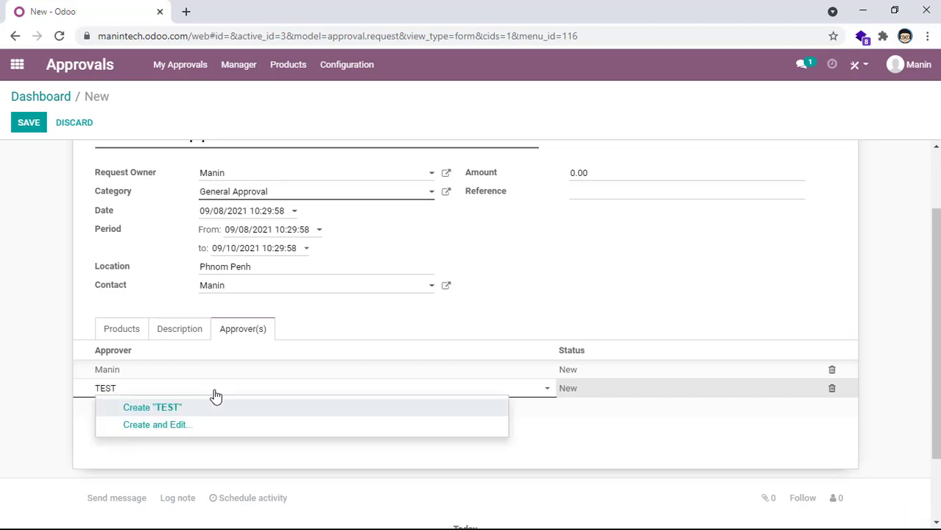
pyautogui.moveTo(188, 418)
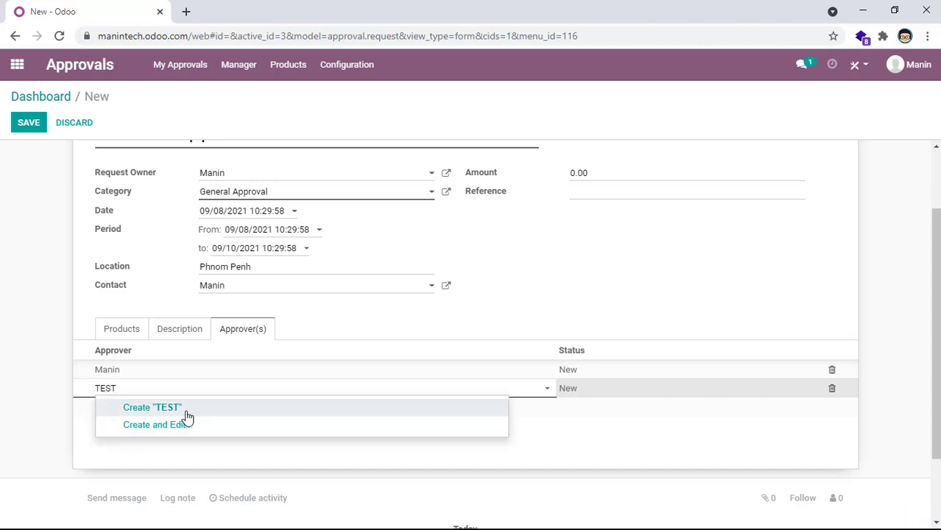
pyautogui.moveTo(219, 418)
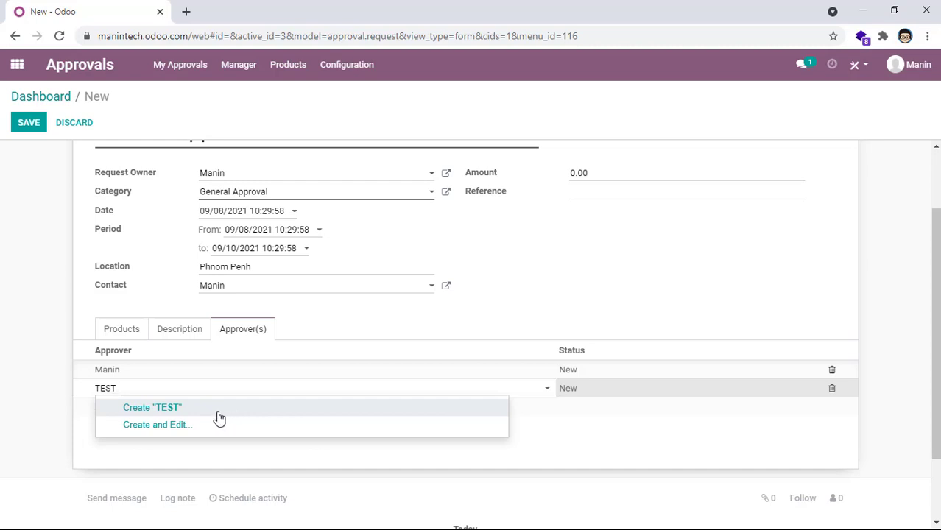
pyautogui.moveTo(176, 415)
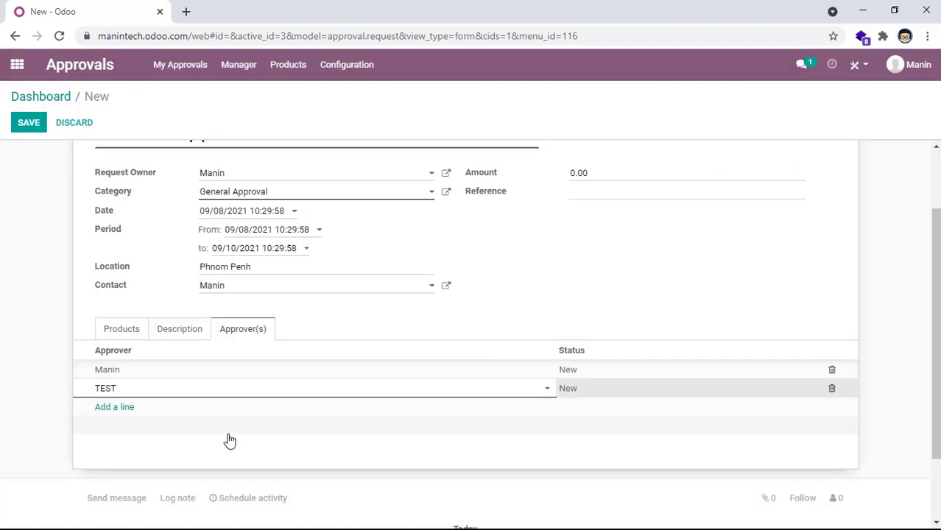
pyautogui.click(105, 388)
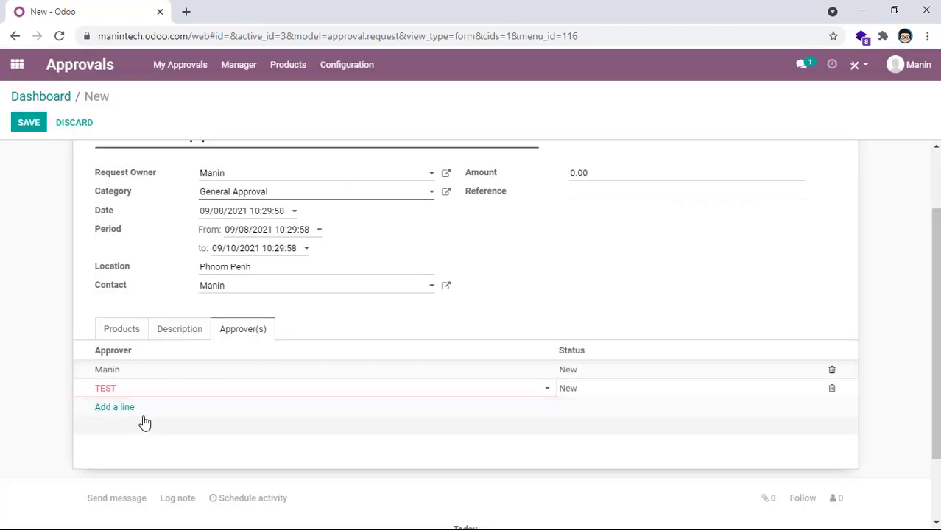
pyautogui.click(832, 388)
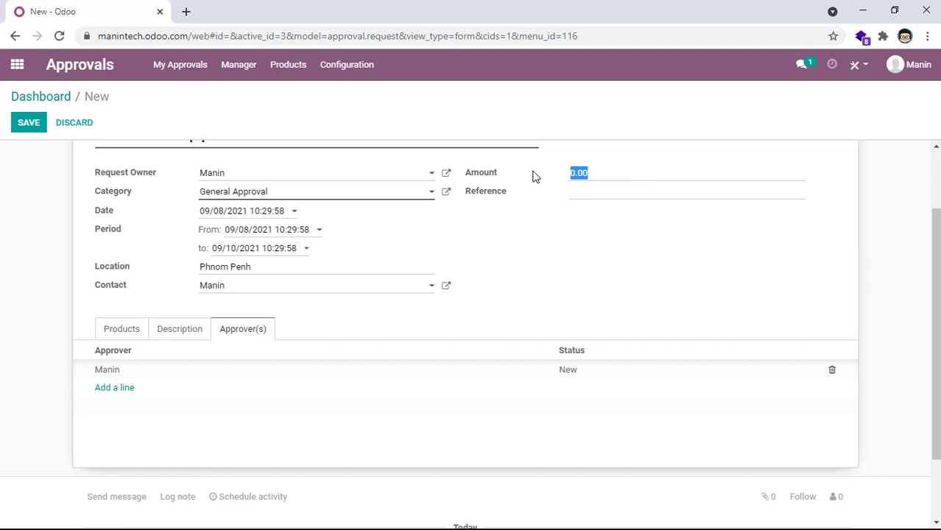
# Step: Enter amount 10 and reference TEST on the request
pyautogui.write('10')
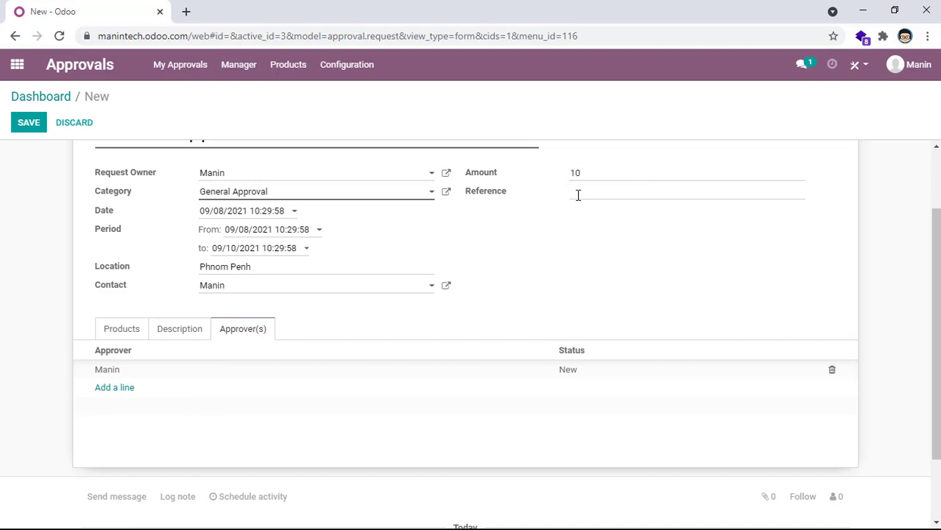
pyautogui.write('TEST')
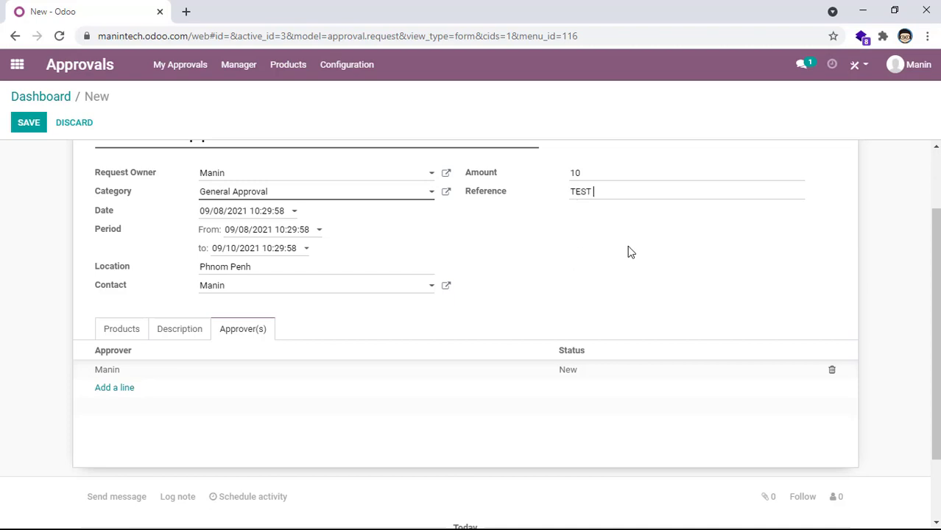
pyautogui.scroll(-3)
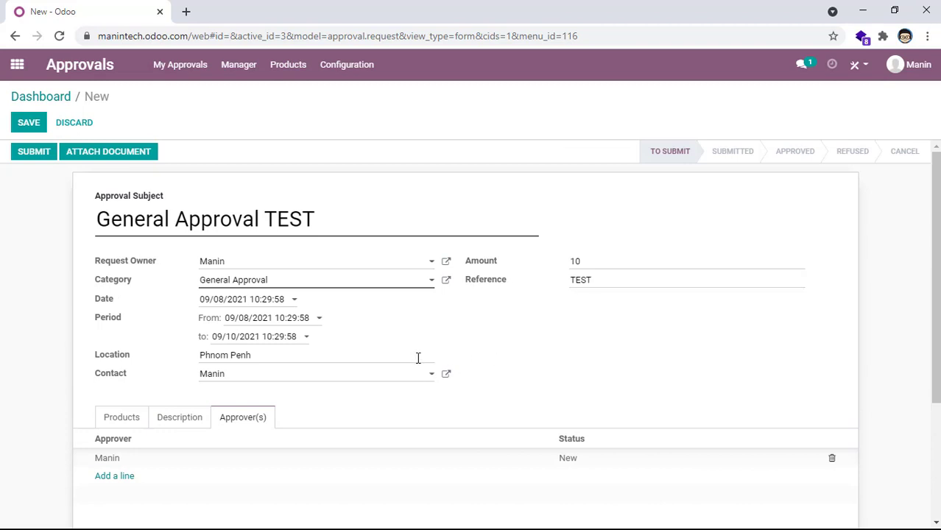
pyautogui.moveTo(486, 360)
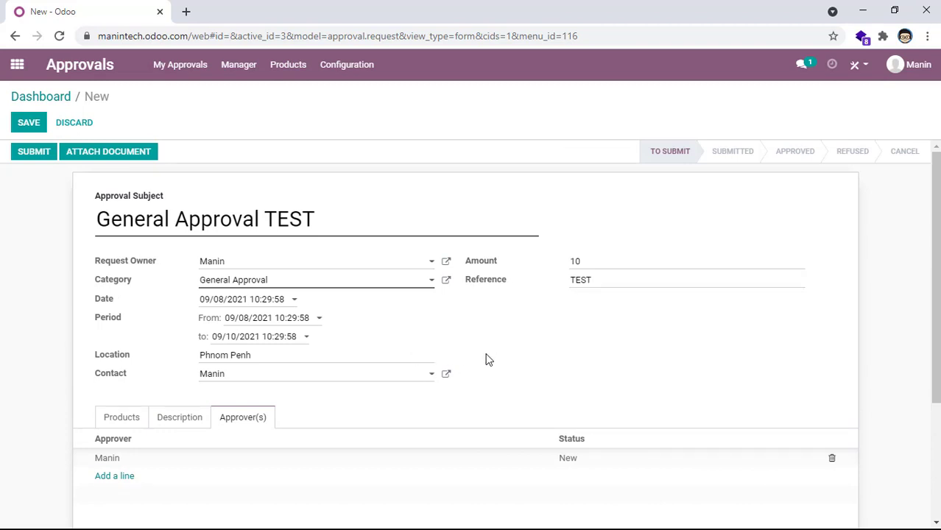
pyautogui.moveTo(108, 151)
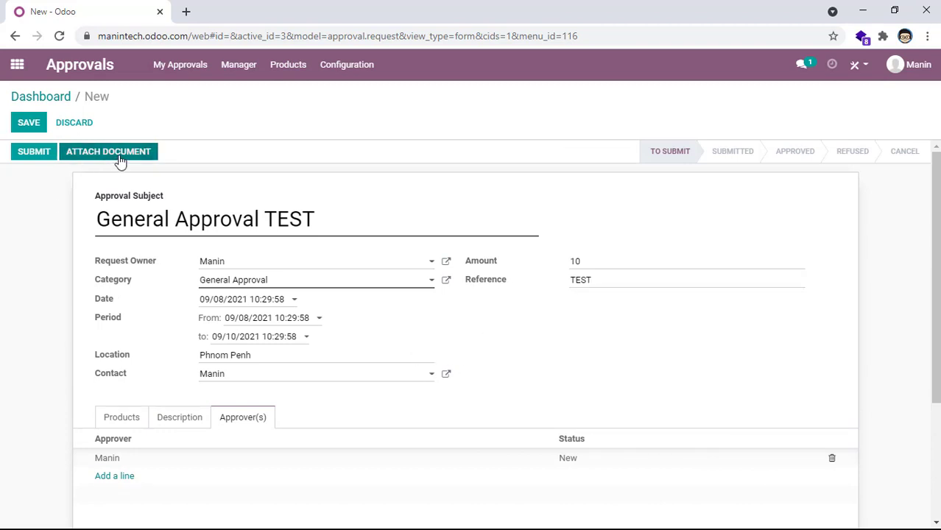
# Step: Save the General Approval TEST request after attaching fails with a 'save first' warning
pyautogui.click(108, 151)
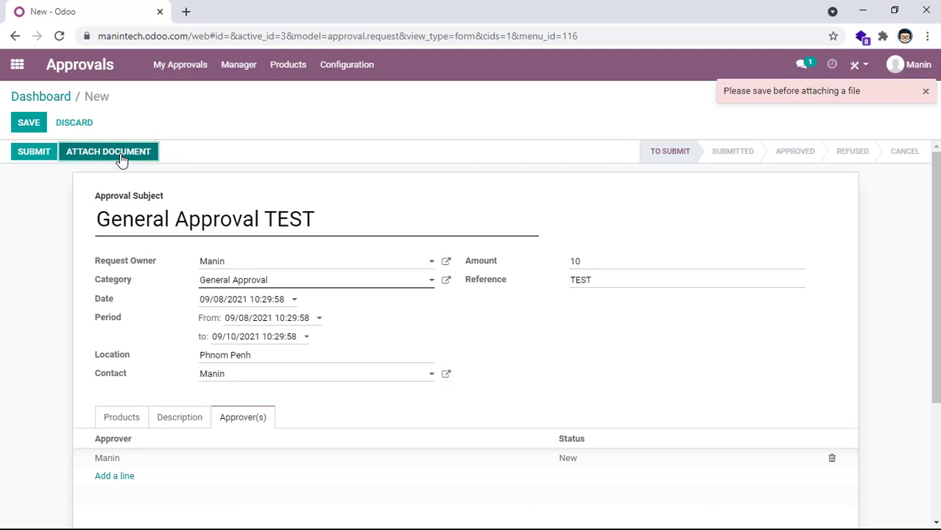
pyautogui.click(109, 151)
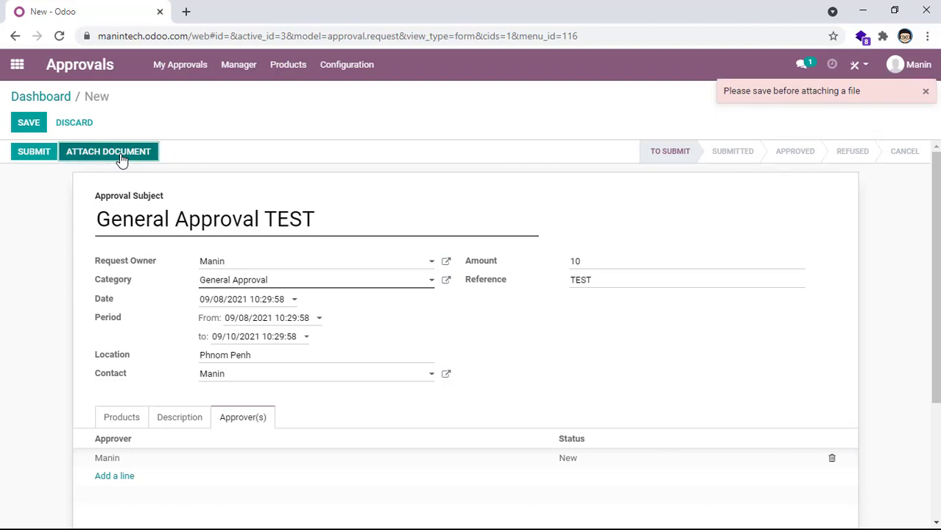
pyautogui.scroll(-3)
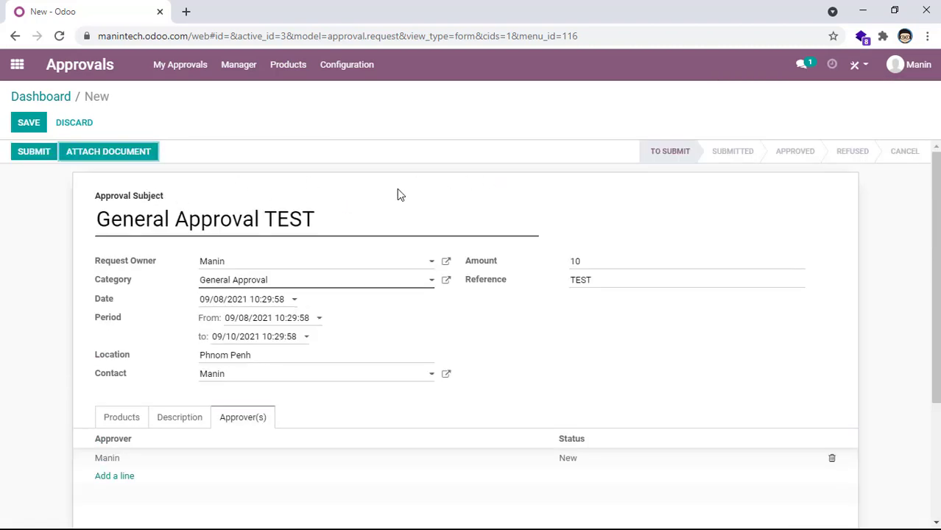
pyautogui.click(108, 151)
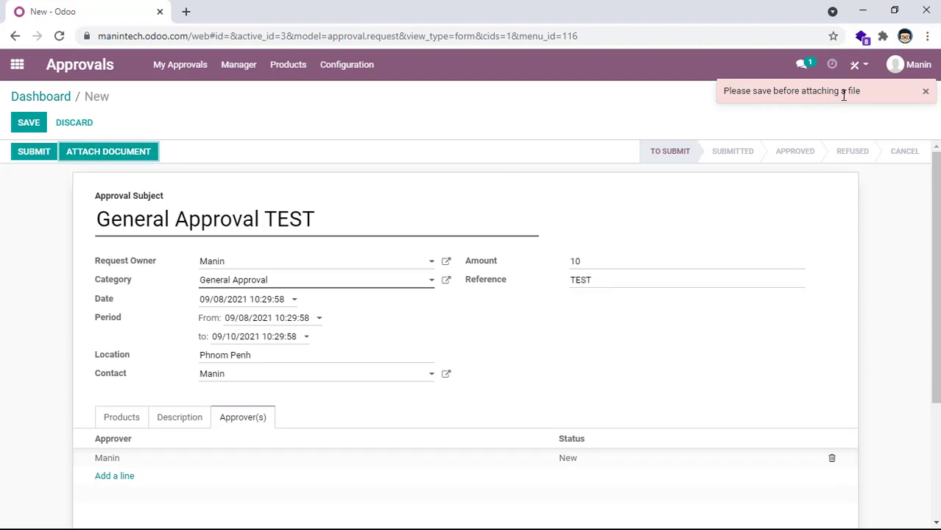
pyautogui.moveTo(63, 194)
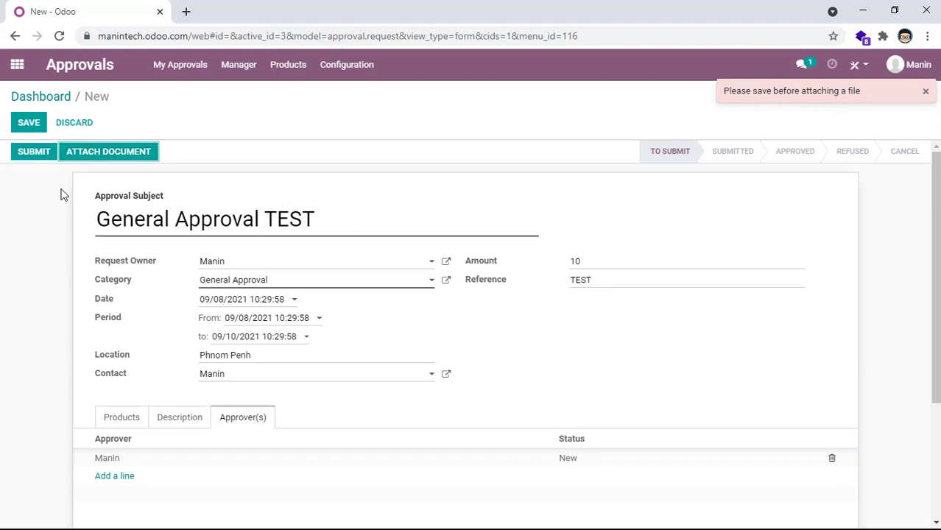
pyautogui.click(29, 123)
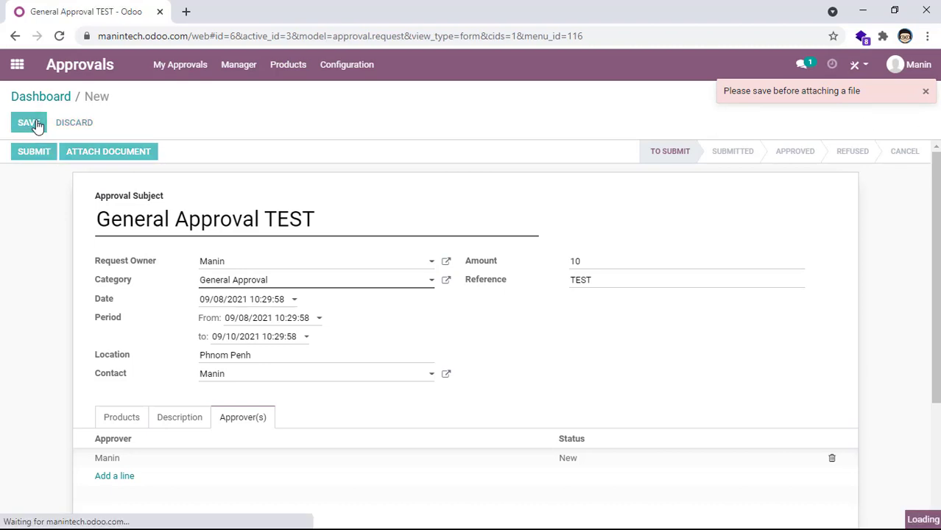
pyautogui.click(30, 122)
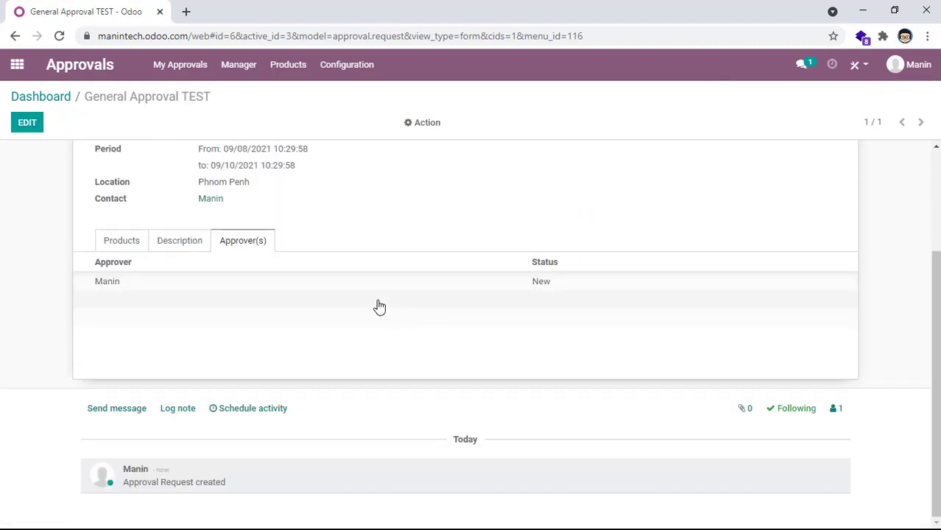
pyautogui.moveTo(148, 293)
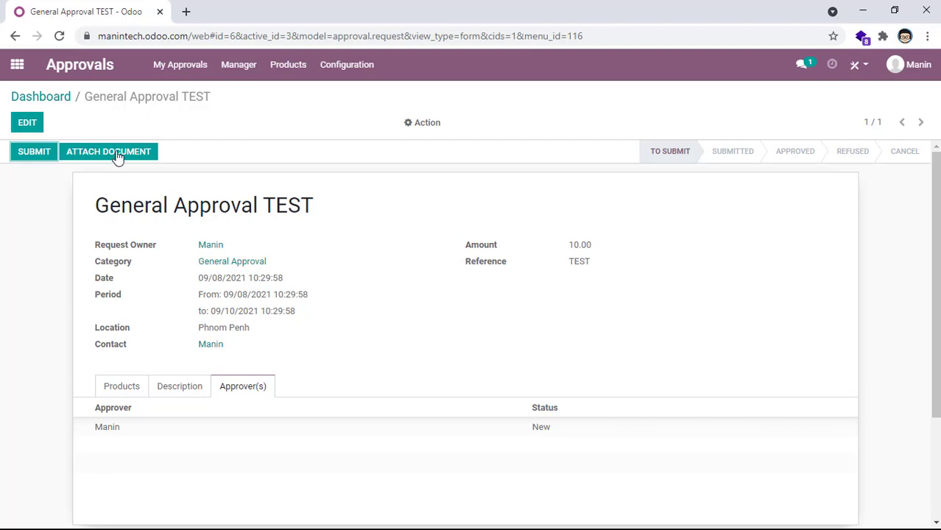
pyautogui.moveTo(143, 156)
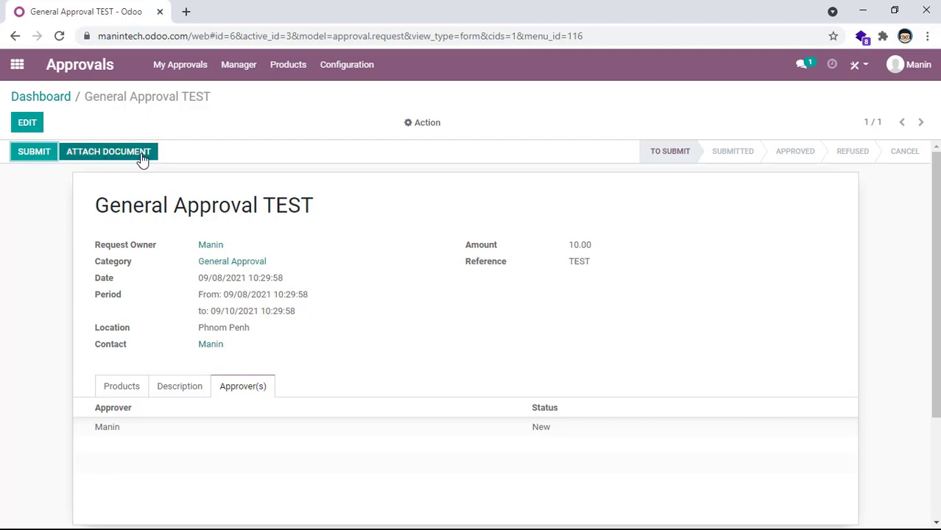
# Step: Attach a photo to General Approval TEST through the Open file dialog
pyautogui.click(108, 151)
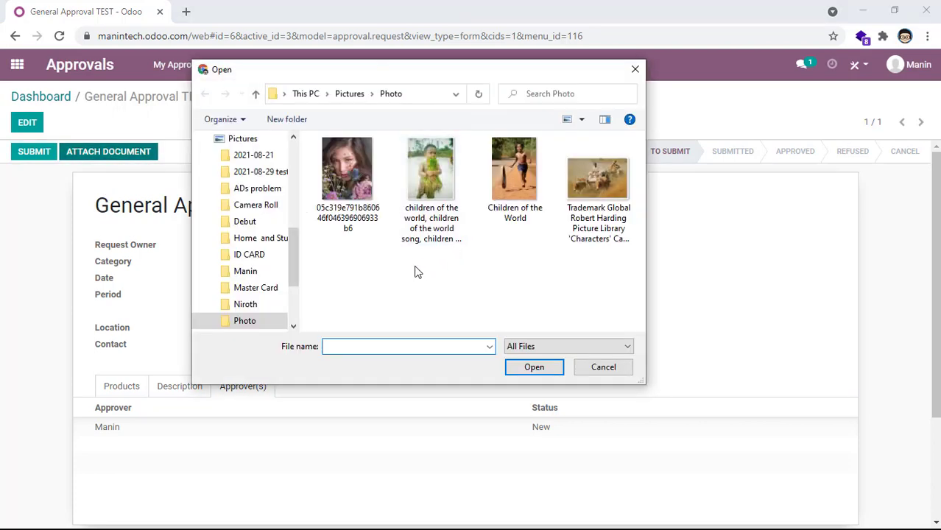
pyautogui.click(598, 177)
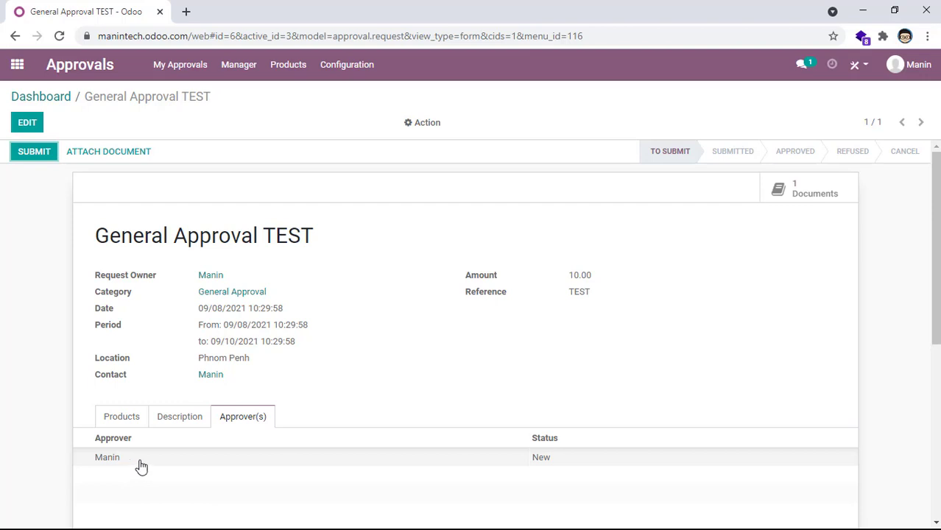
pyautogui.moveTo(116, 468)
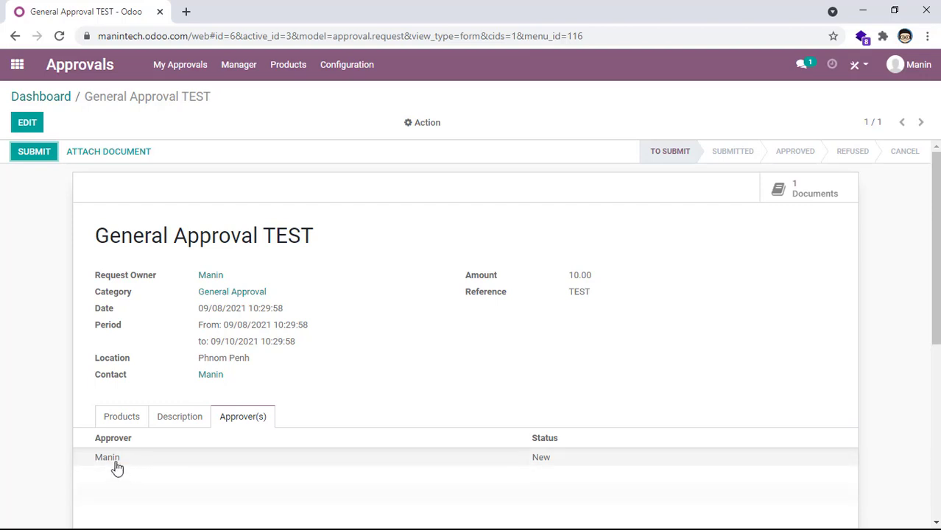
pyautogui.moveTo(106, 458)
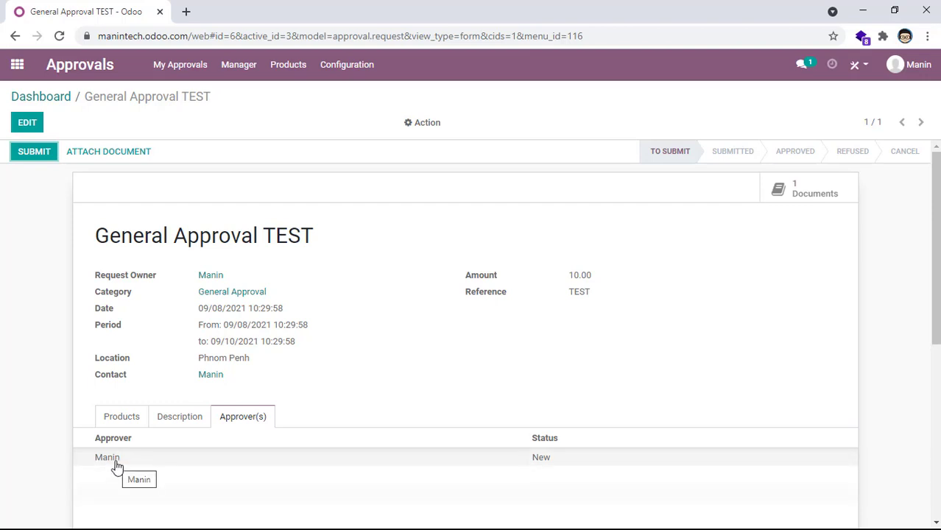
pyautogui.click(33, 151)
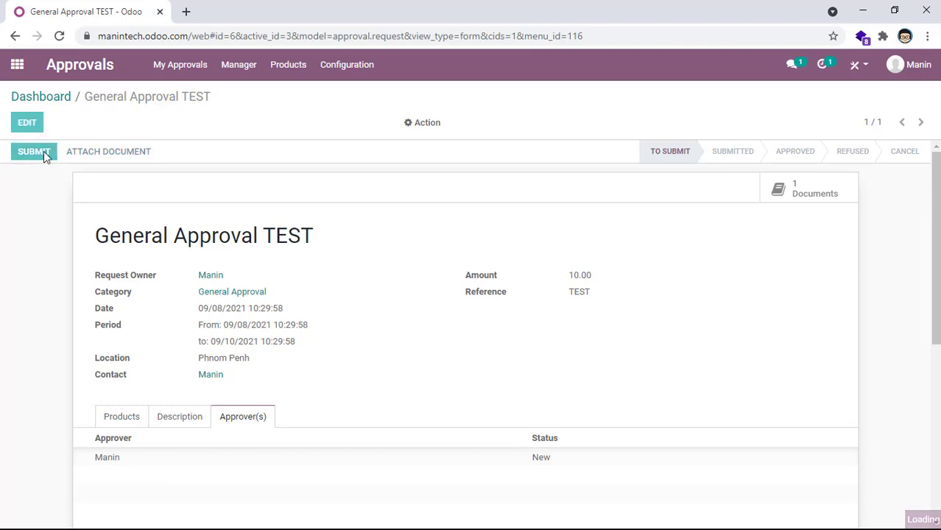
pyautogui.click(32, 151)
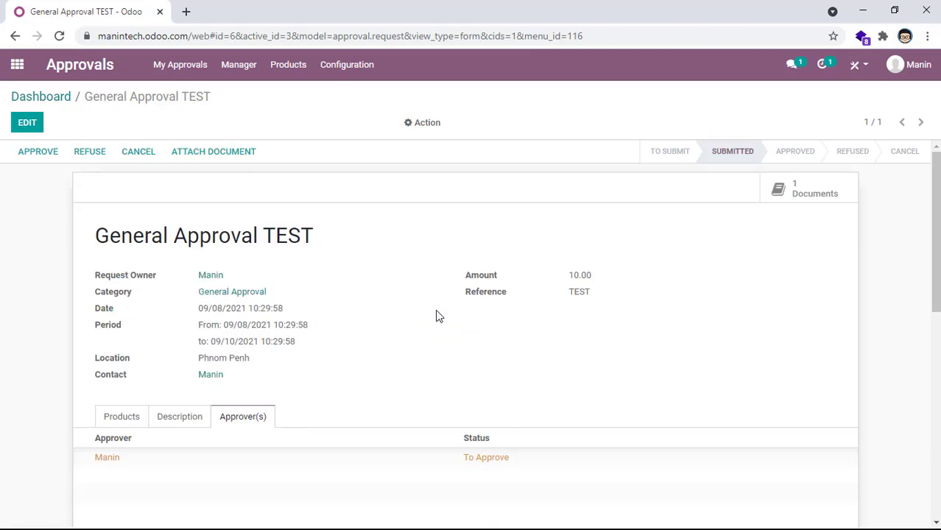
pyautogui.scroll(-3)
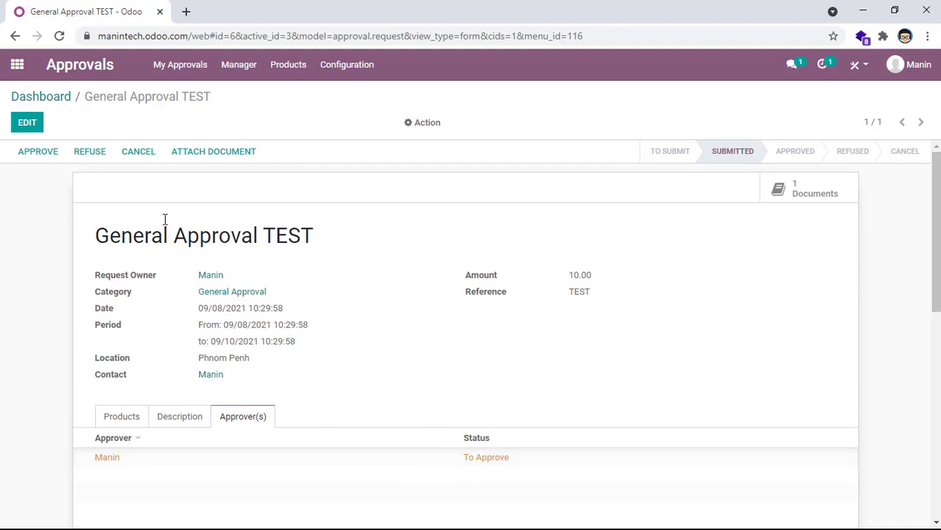
pyautogui.moveTo(37, 152)
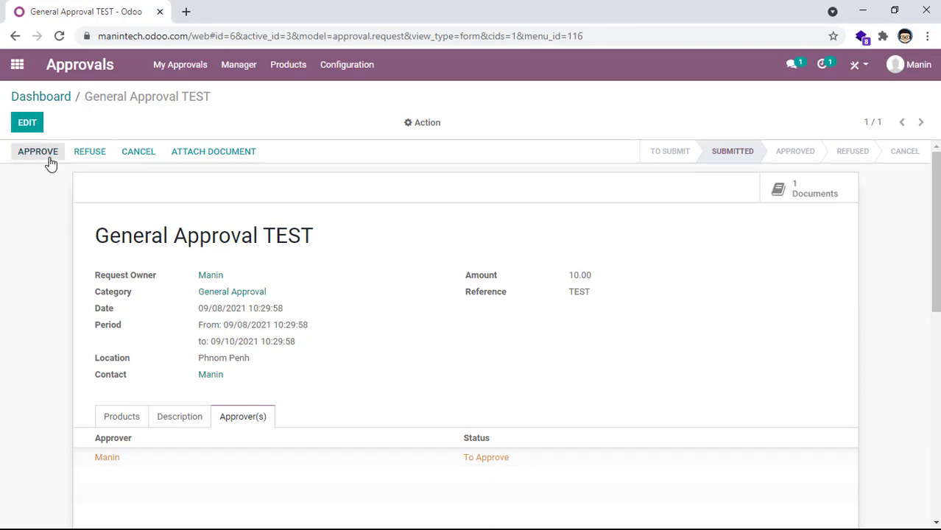
pyautogui.moveTo(282, 106)
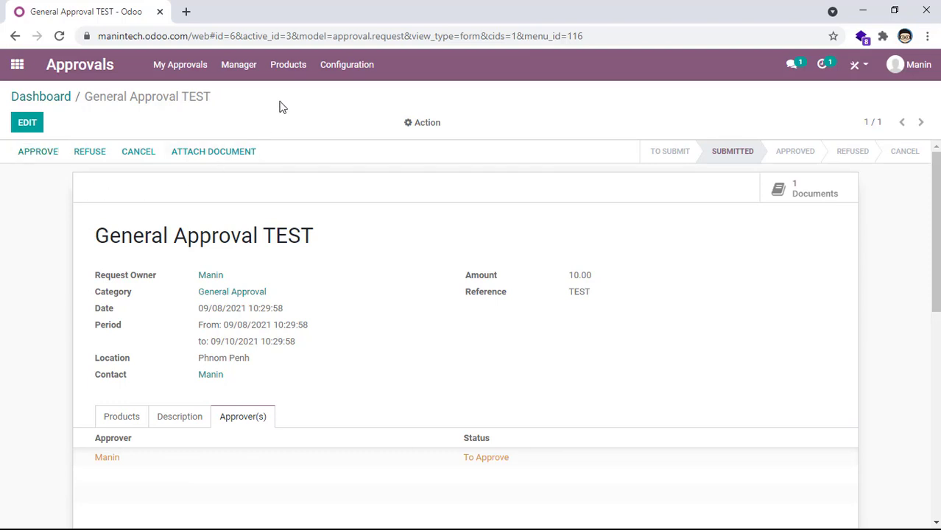
# Step: Open the Gmail Inbox in a new tab and switch between Odoo and Gmail
pyautogui.click(185, 11)
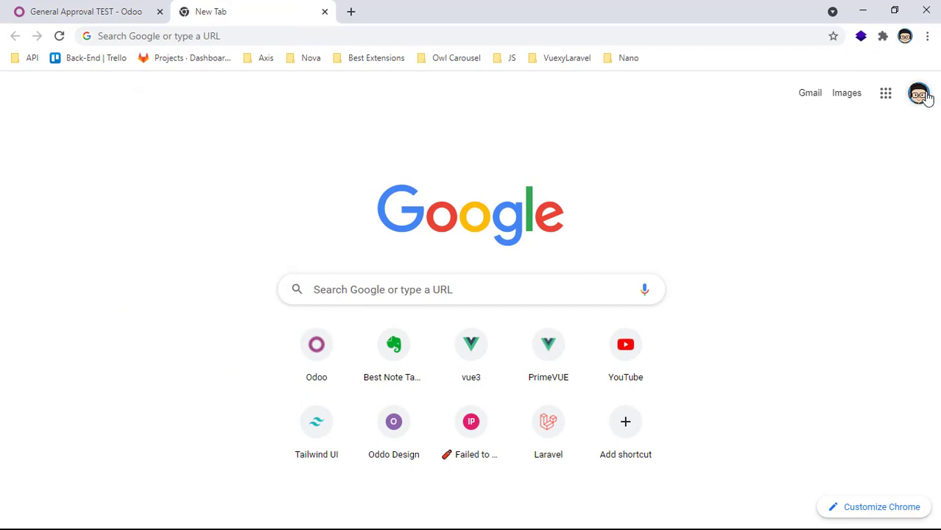
pyautogui.moveTo(258, 237)
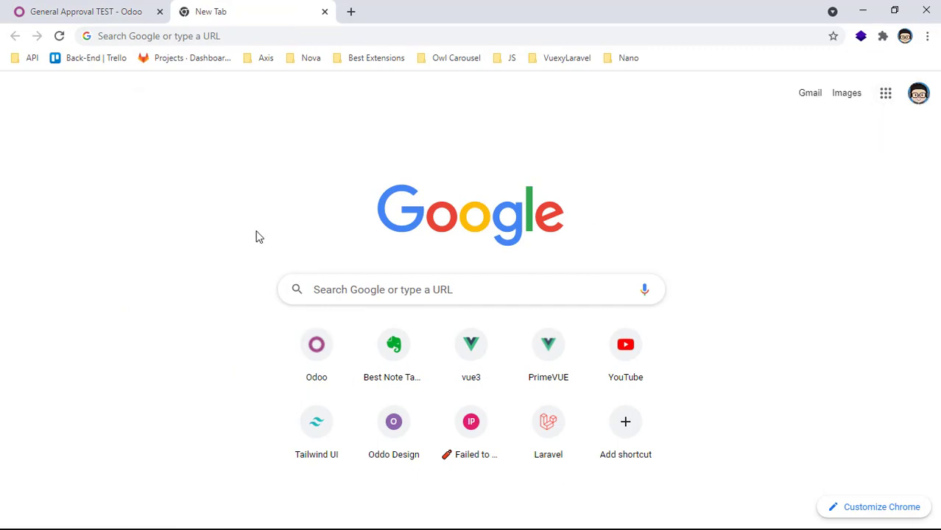
pyautogui.click(809, 92)
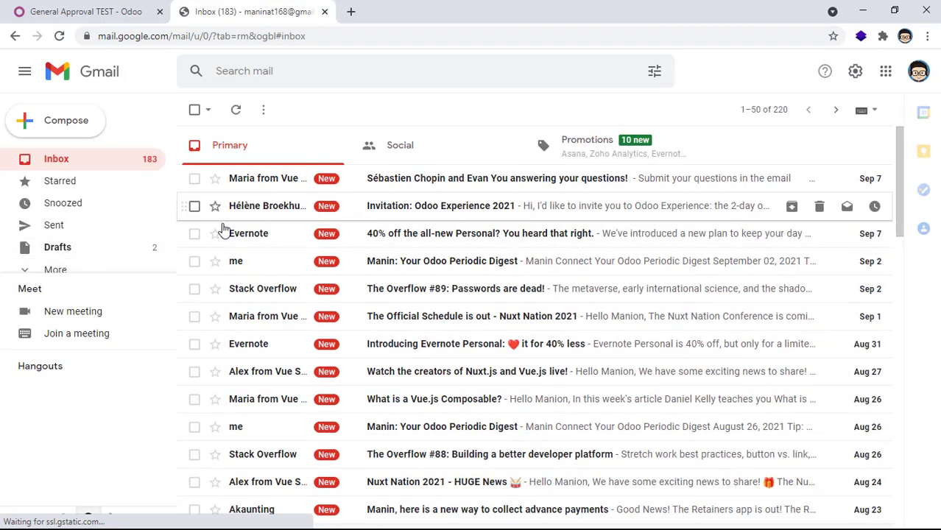
pyautogui.click(84, 11)
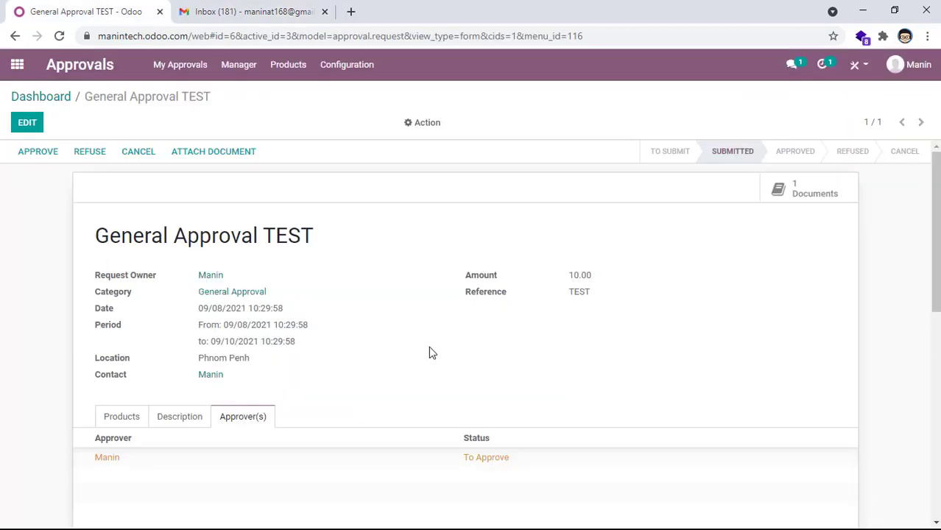
pyautogui.moveTo(368, 328)
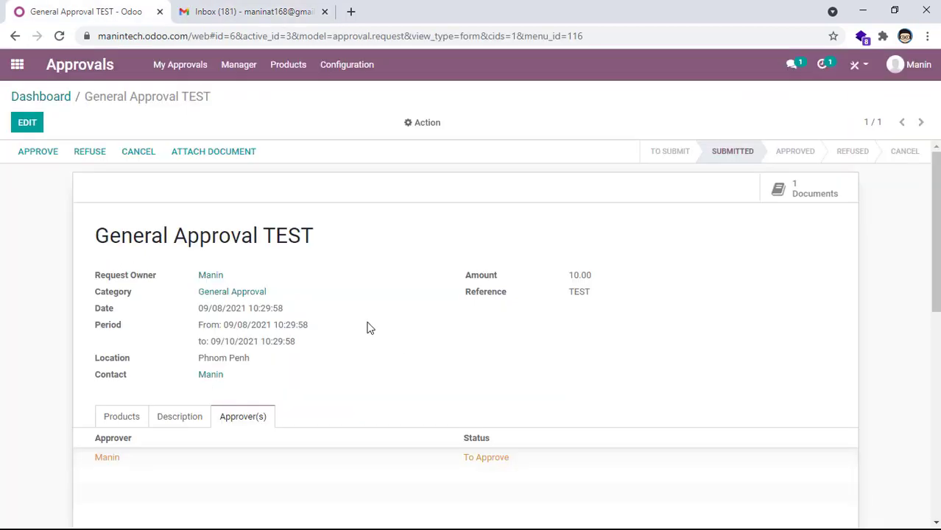
pyautogui.click(250, 11)
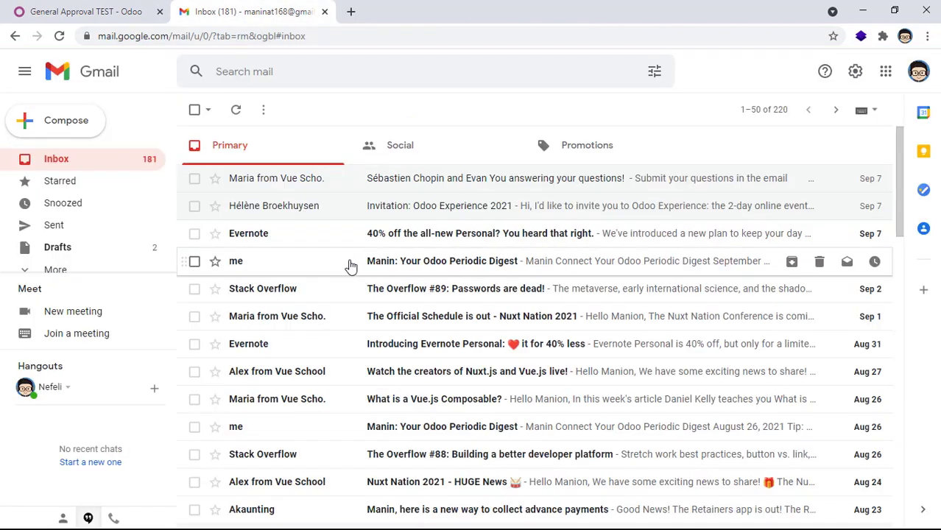
# Step: Switch back to the Odoo tab with General Approval TEST awaiting Manin's approval
pyautogui.click(85, 11)
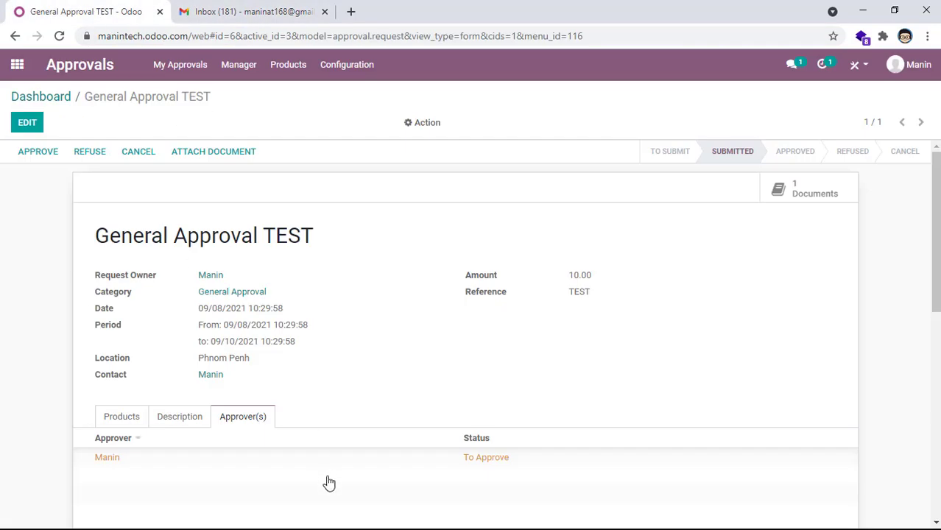
pyautogui.moveTo(486, 467)
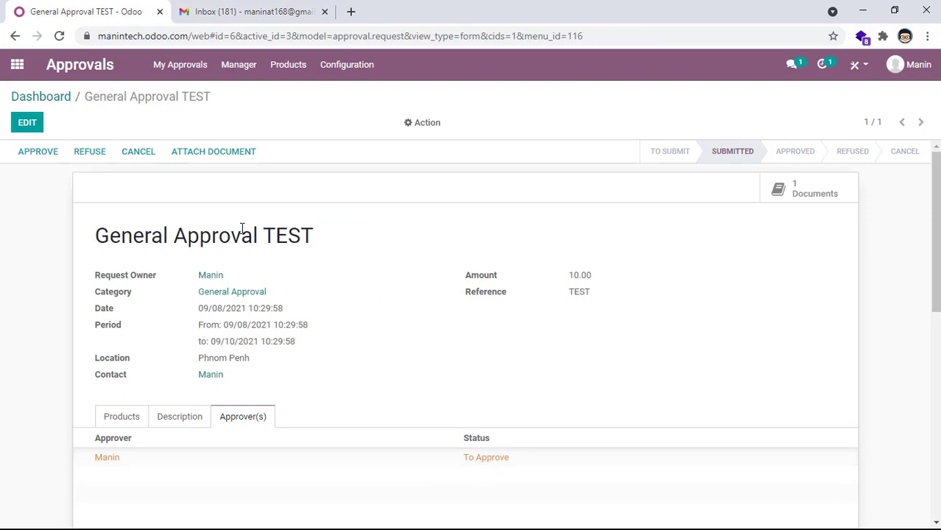
pyautogui.moveTo(210, 275)
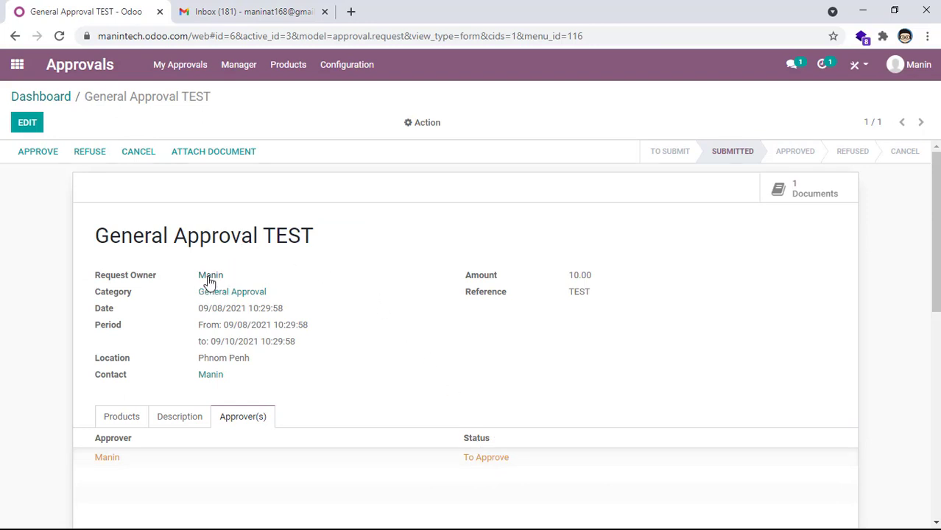
pyautogui.moveTo(455, 479)
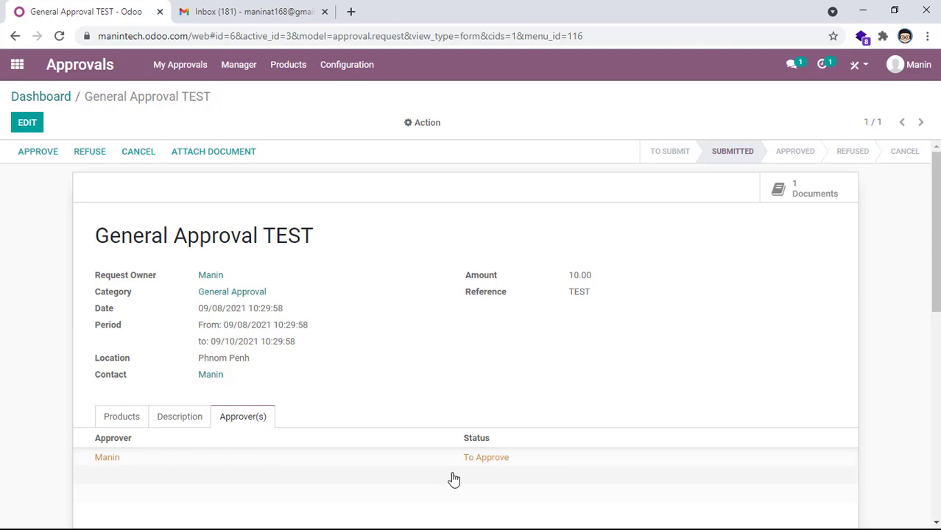
pyautogui.moveTo(198, 462)
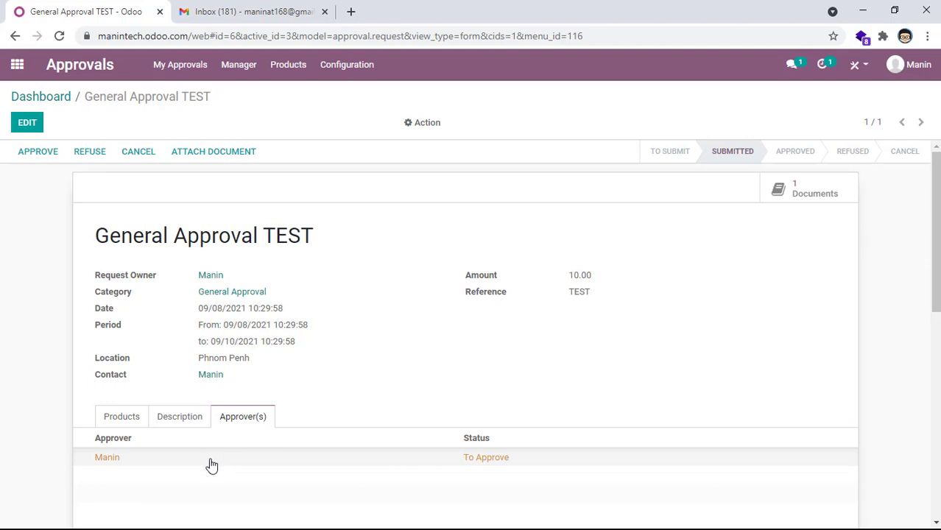
pyautogui.moveTo(218, 475)
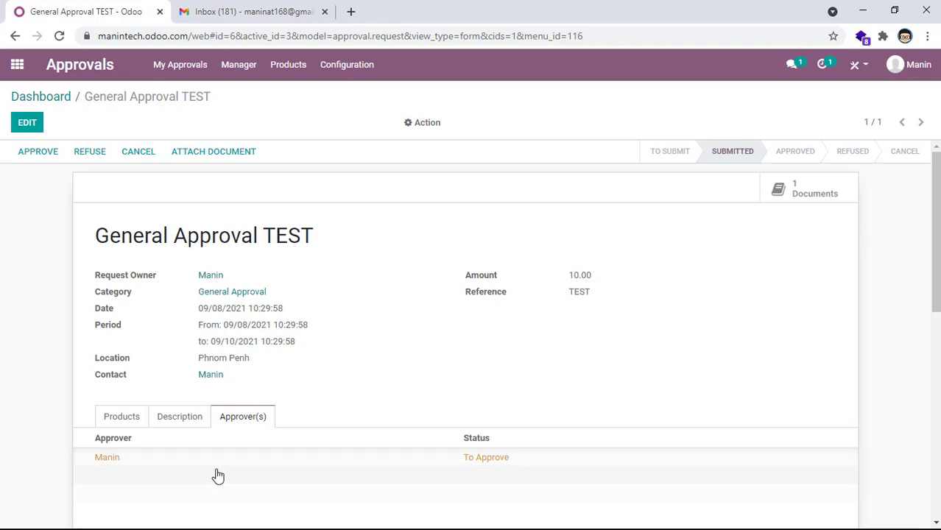
pyautogui.moveTo(196, 357)
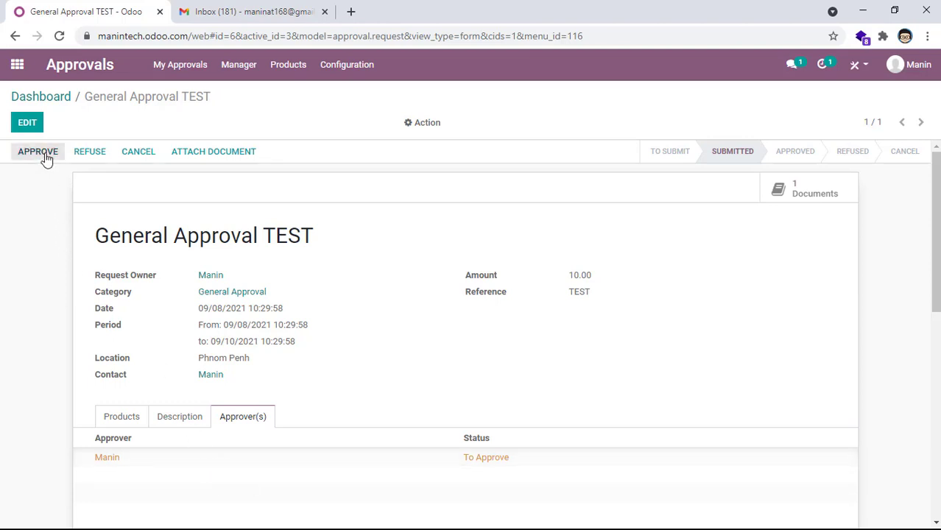
# Step: Approve General Approval TEST, then view it on the My Approvals > My Requests board
pyautogui.click(37, 151)
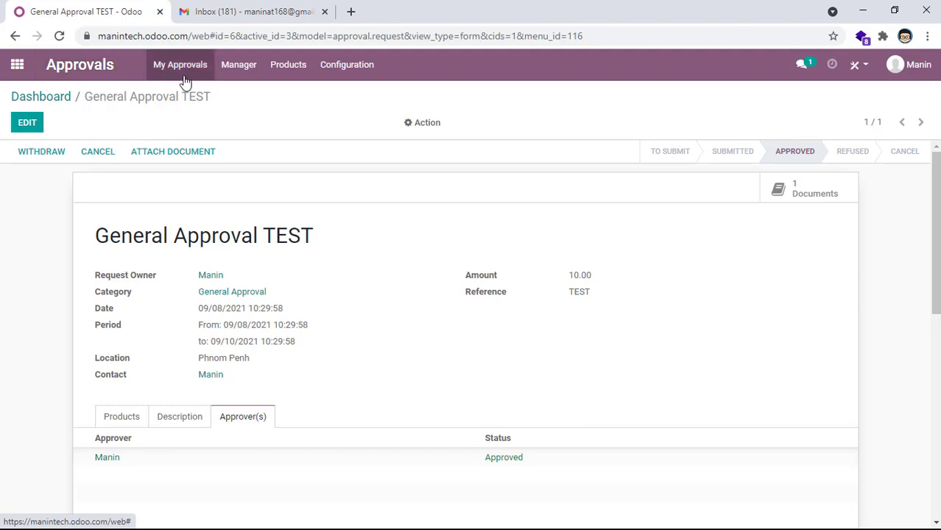
pyautogui.click(180, 64)
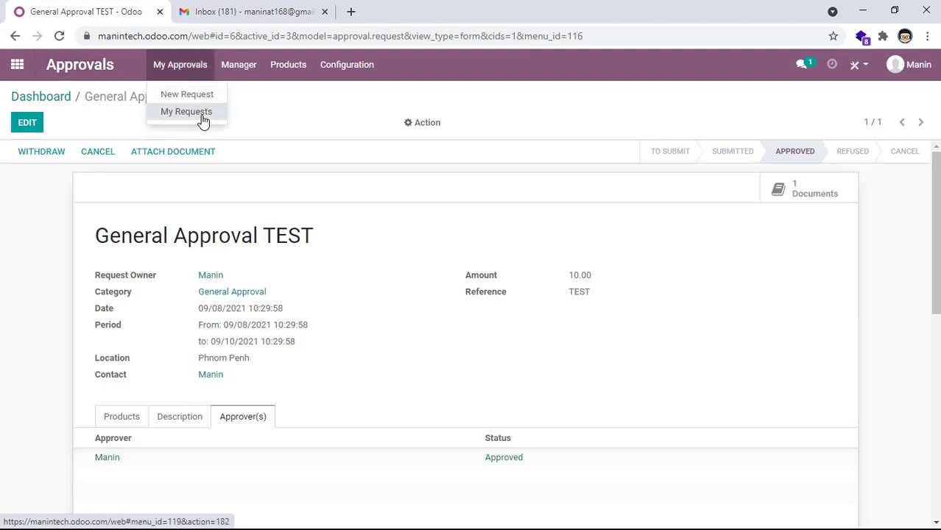
pyautogui.click(186, 111)
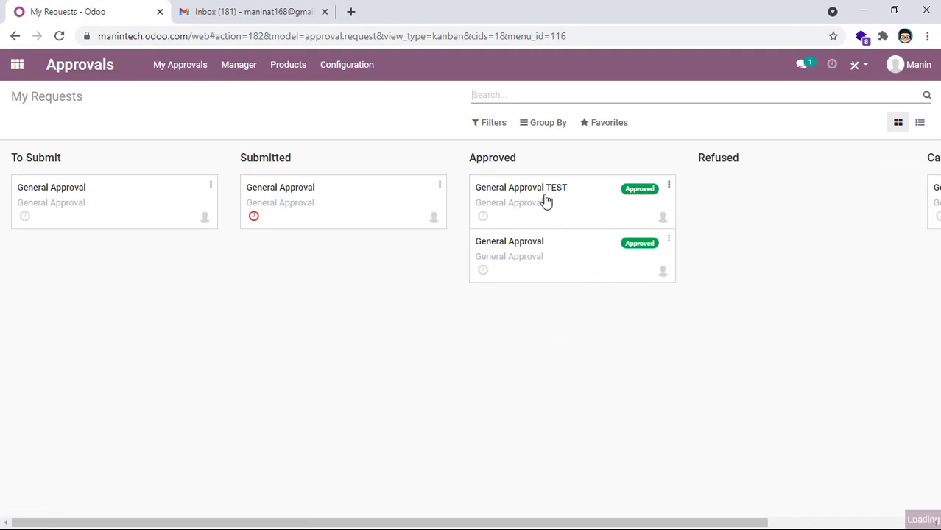
# Step: Open the General Approval TEST card in the Approved column to review its product lines
pyautogui.click(520, 187)
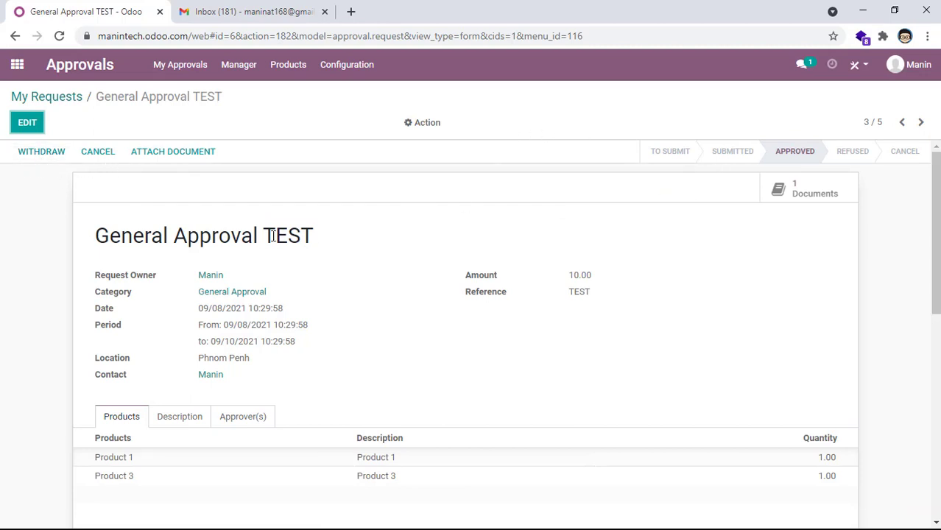
pyautogui.moveTo(779, 170)
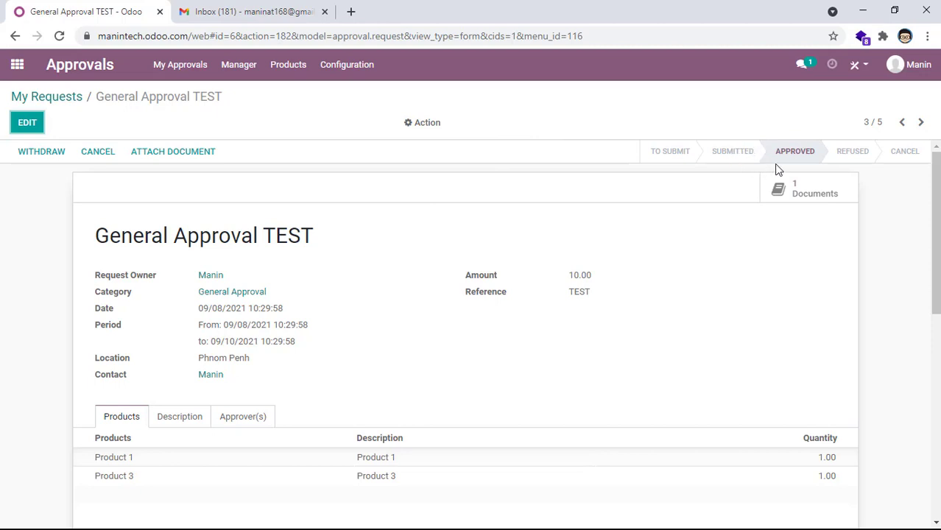
pyautogui.moveTo(744, 165)
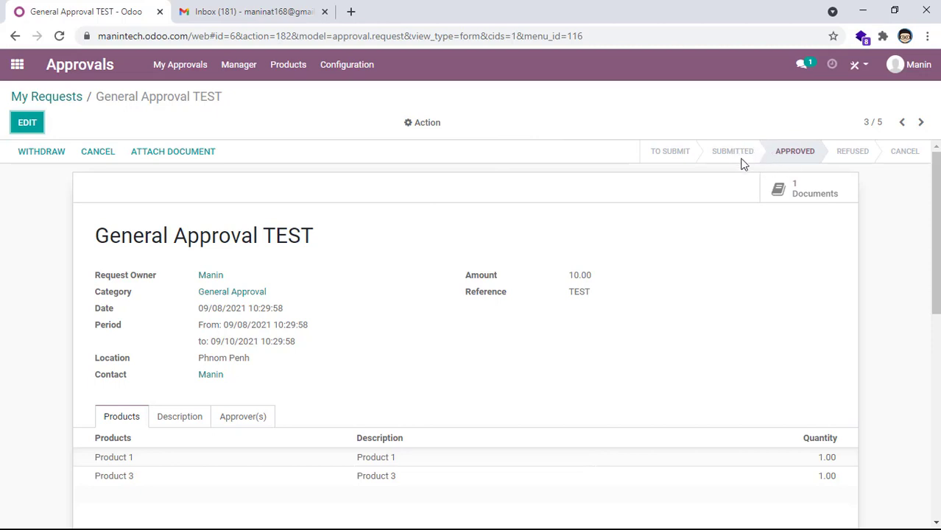
pyautogui.moveTo(691, 174)
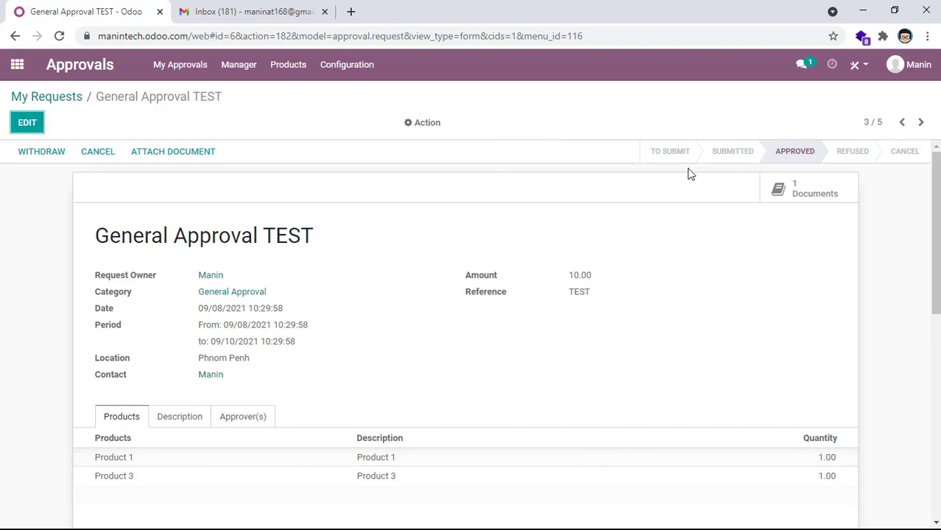
pyautogui.moveTo(785, 169)
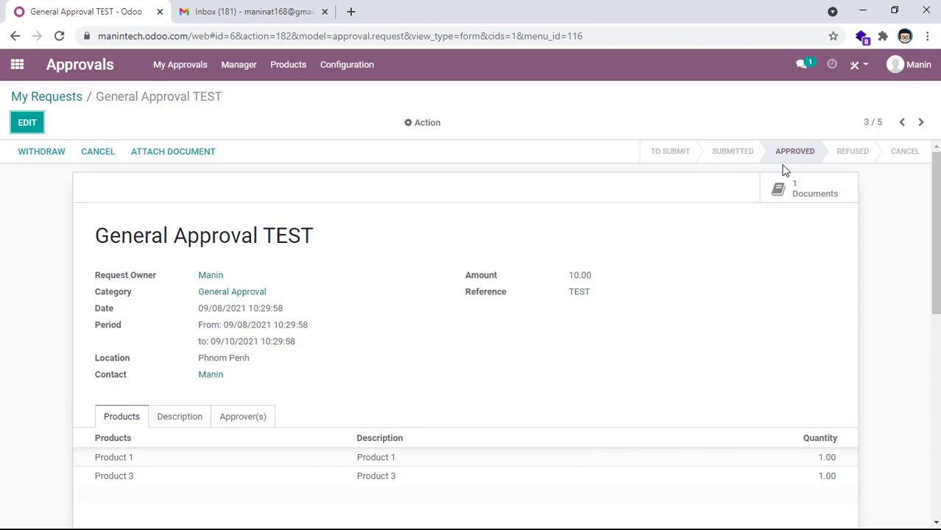
pyautogui.moveTo(220, 205)
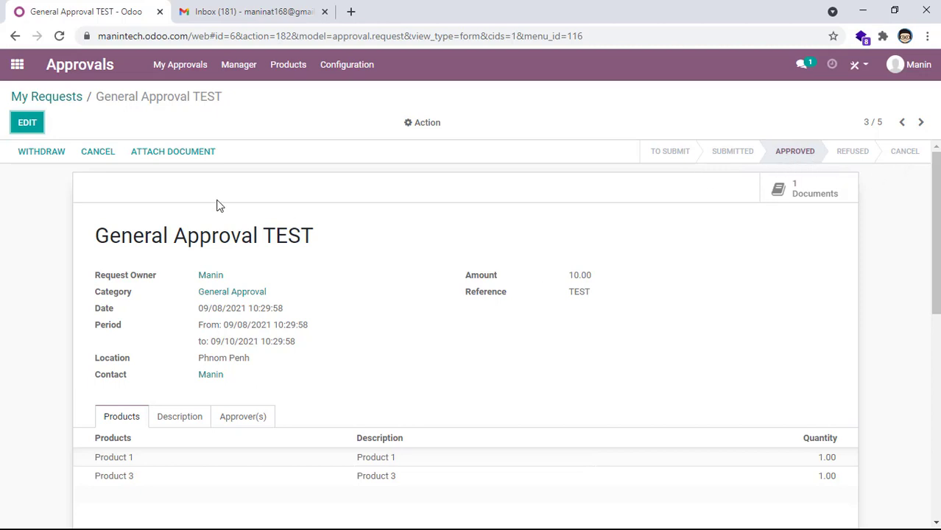
pyautogui.moveTo(408, 258)
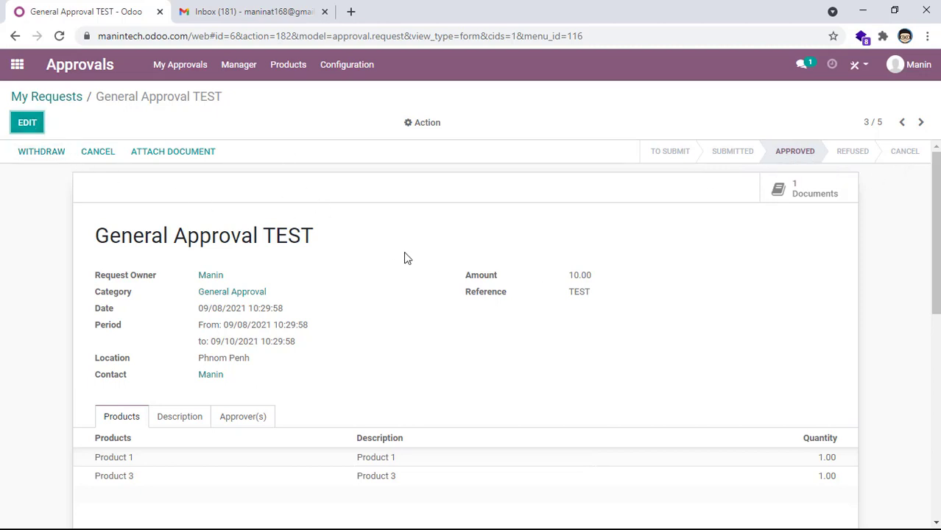
pyautogui.moveTo(372, 245)
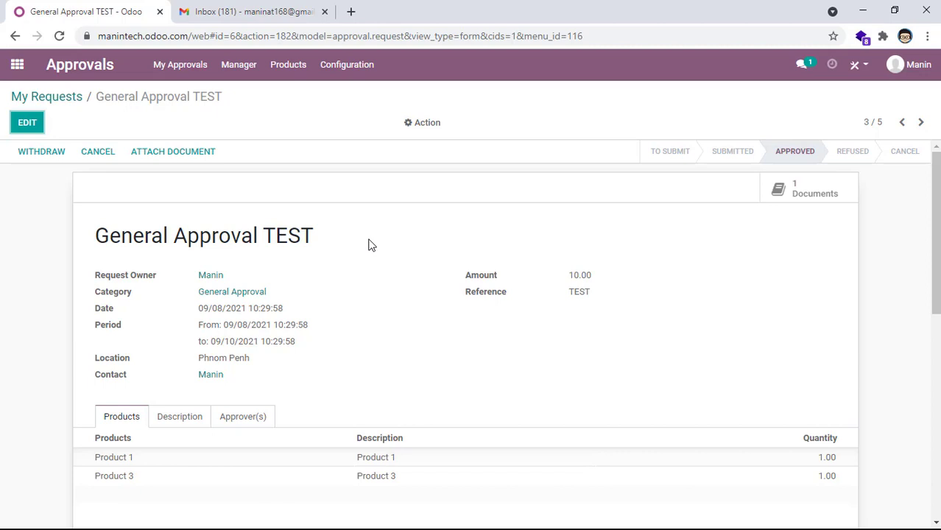
pyautogui.moveTo(360, 214)
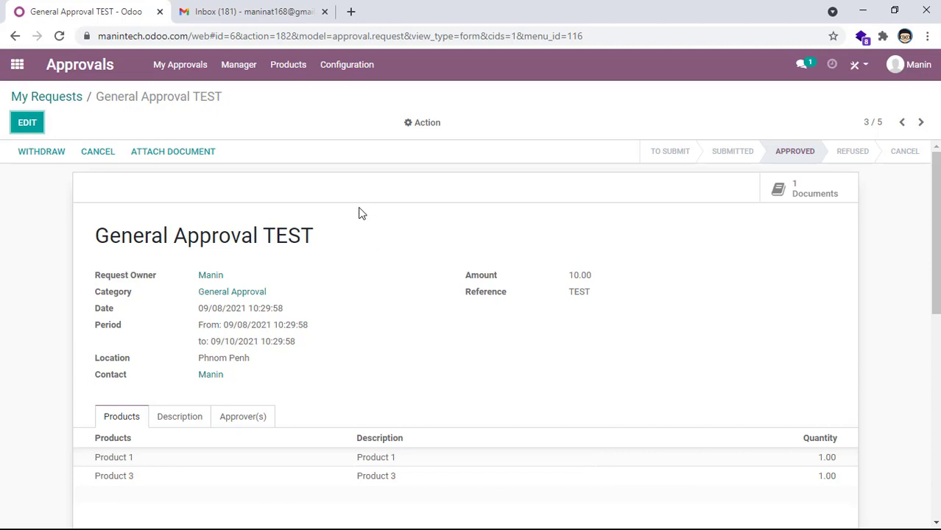
pyautogui.moveTo(264, 164)
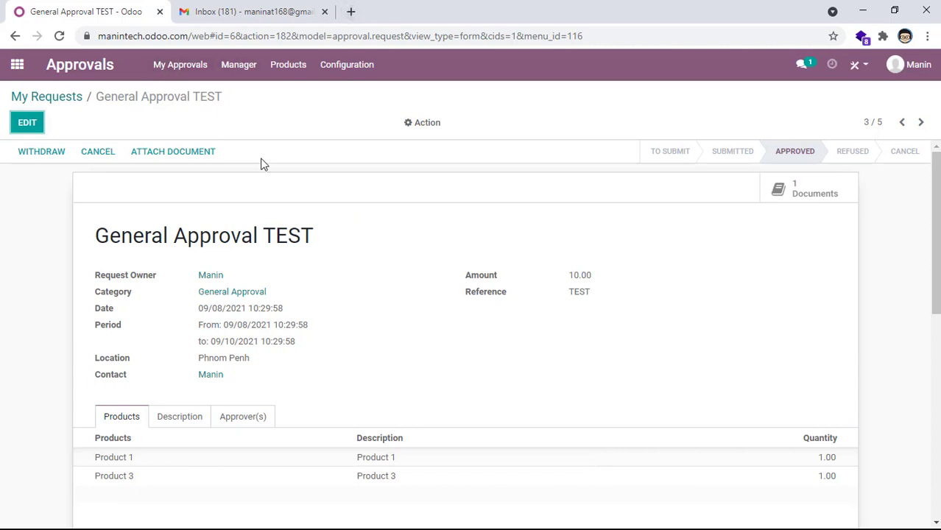